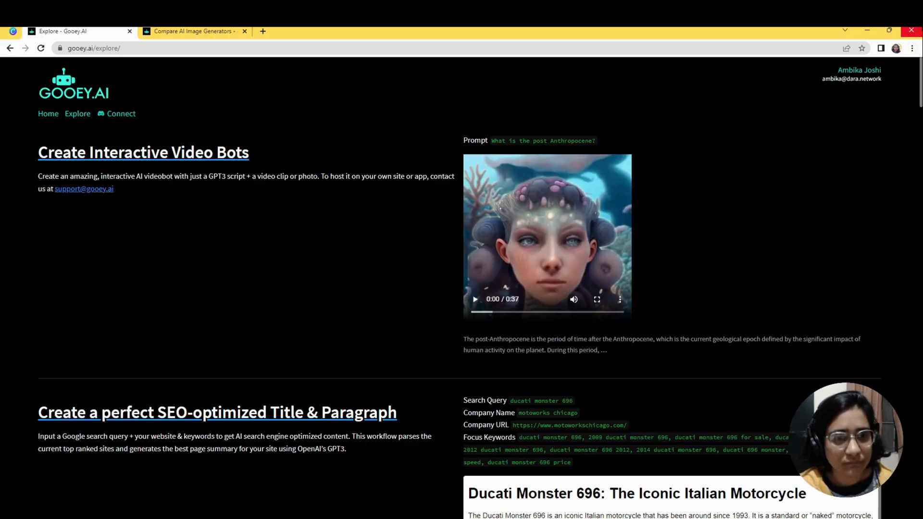
mouse_move(112, 145)
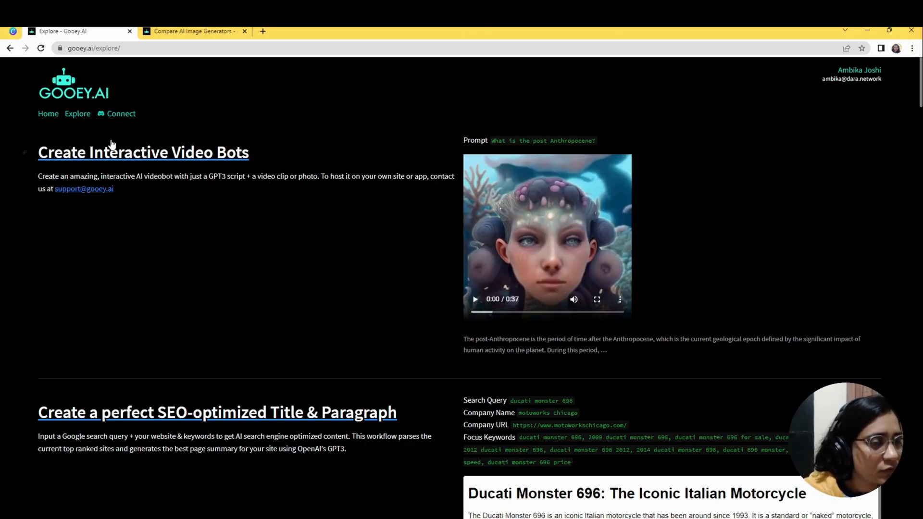
Step: Scroll down the Explore listing to reach the Compare AI Image Generators workflow
scroll(down, 3)
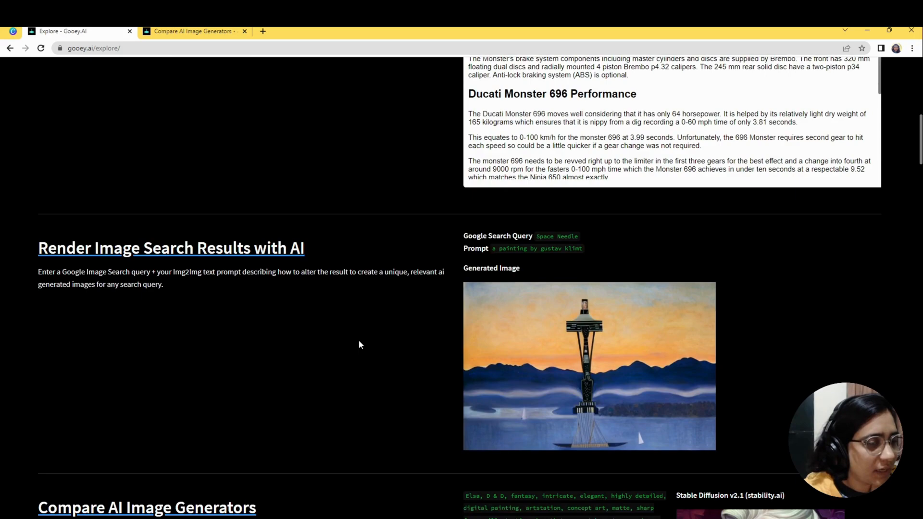
scroll(down, 3)
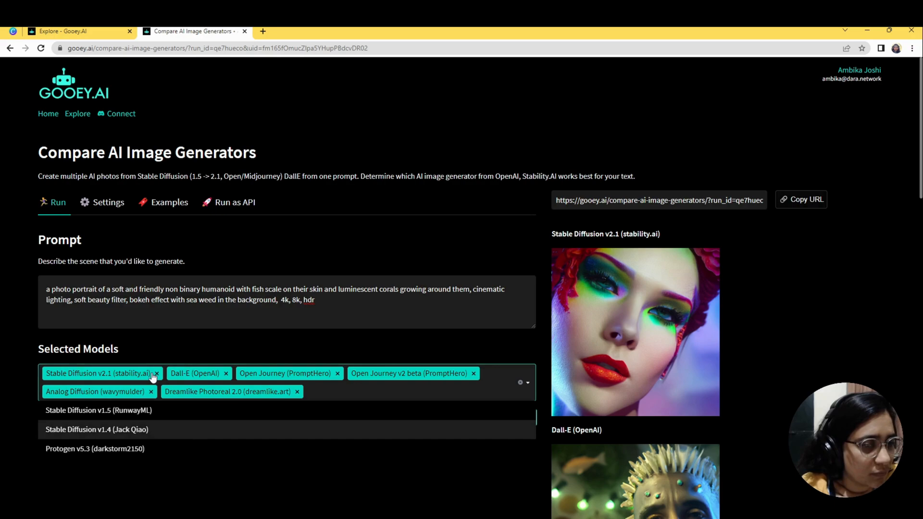
mouse_move(300, 441)
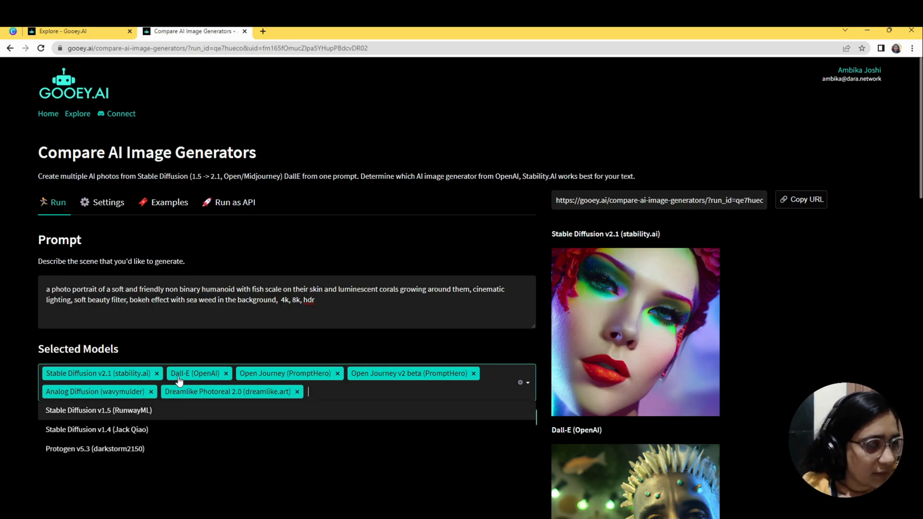
mouse_move(396, 379)
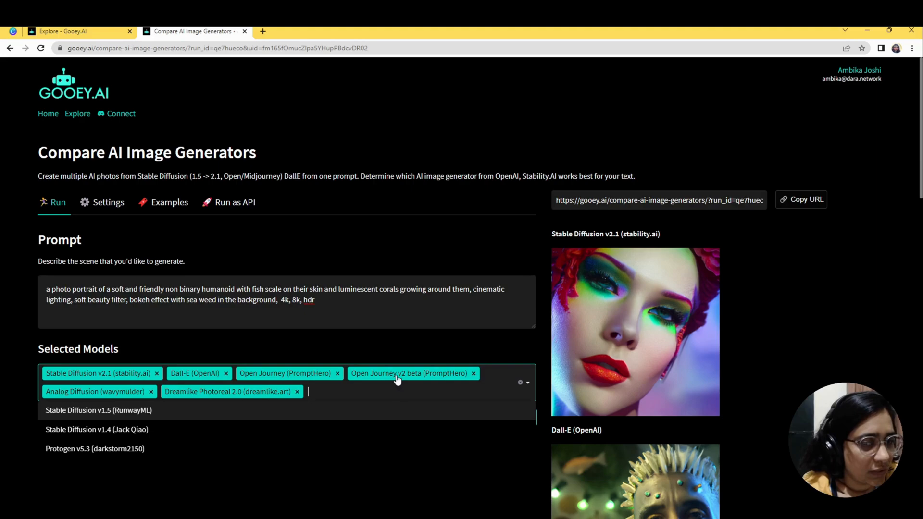
mouse_move(389, 373)
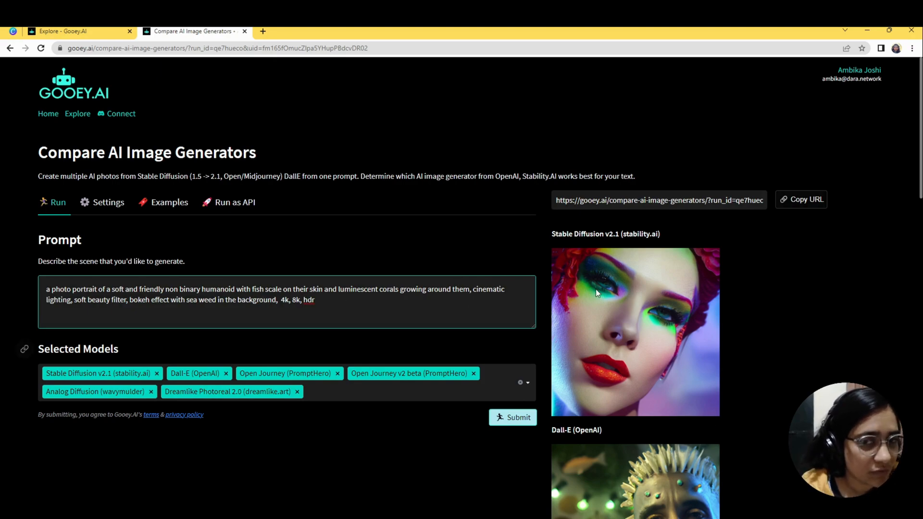
scroll(down, 3)
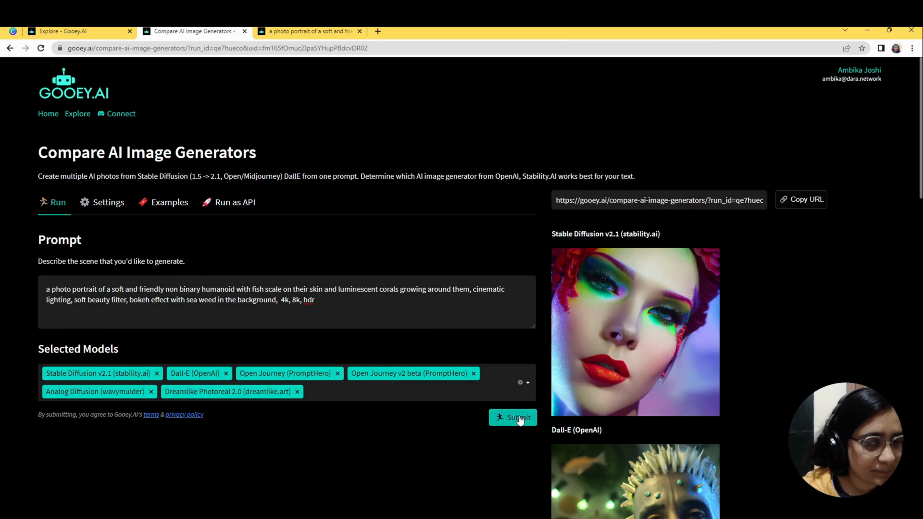
Step: Submit the fish-scale humanoid prompt to all six models and review the first results
click(513, 417)
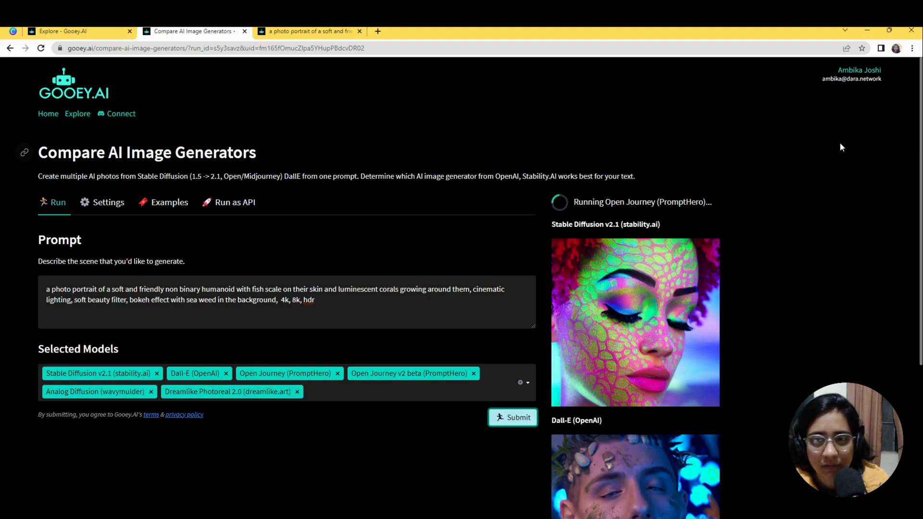
scroll(down, 3)
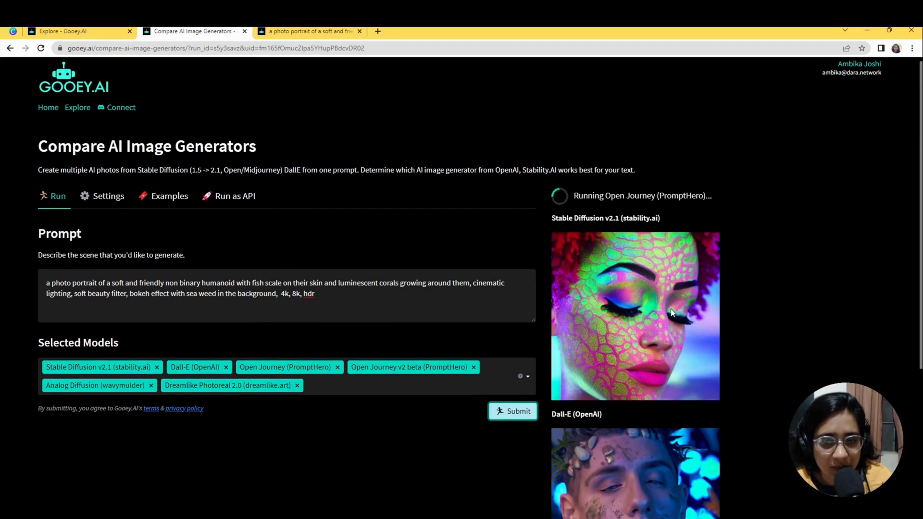
scroll(down, 3)
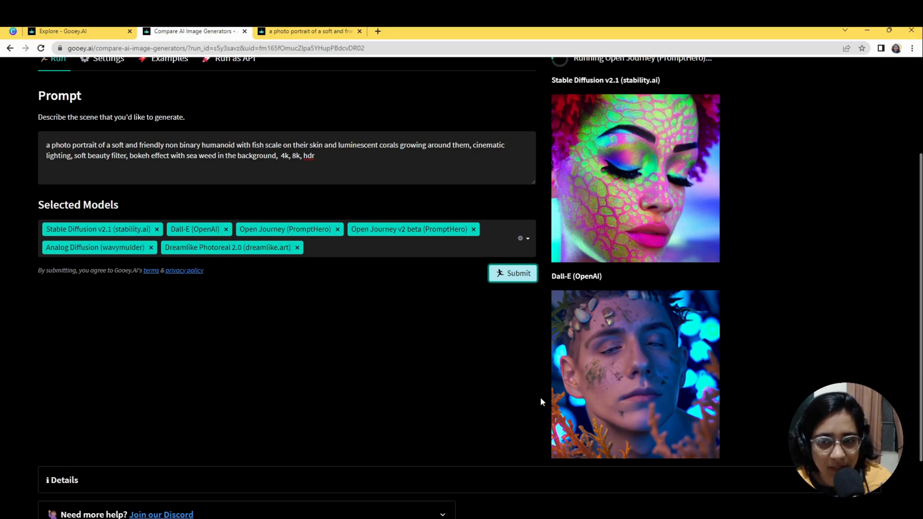
scroll(down, 3)
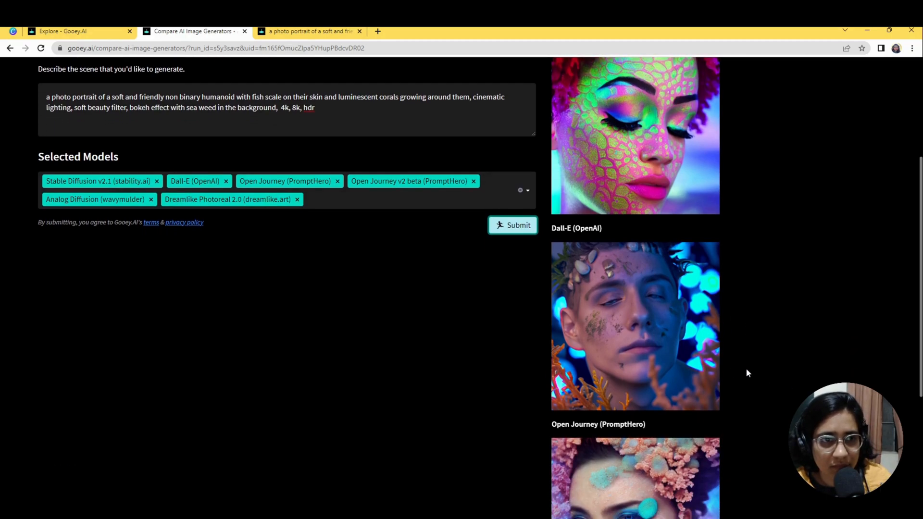
scroll(down, 3)
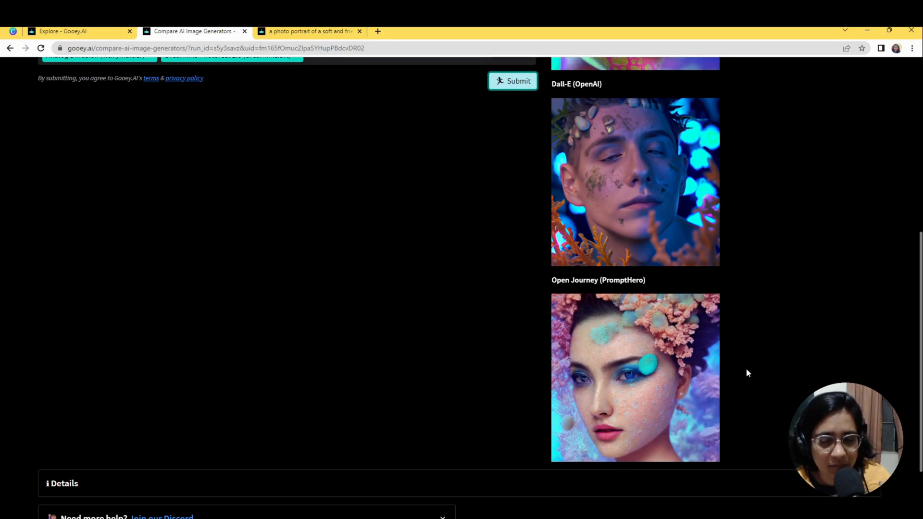
scroll(down, 3)
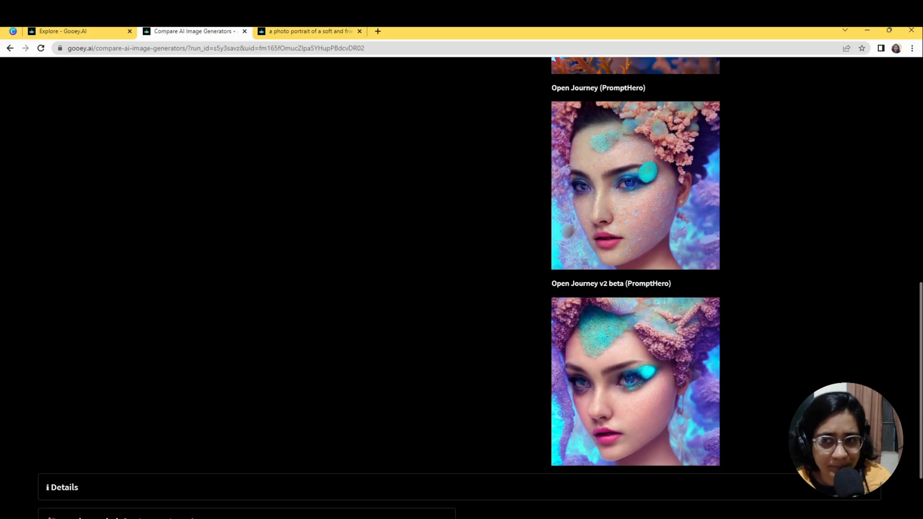
scroll(down, 3)
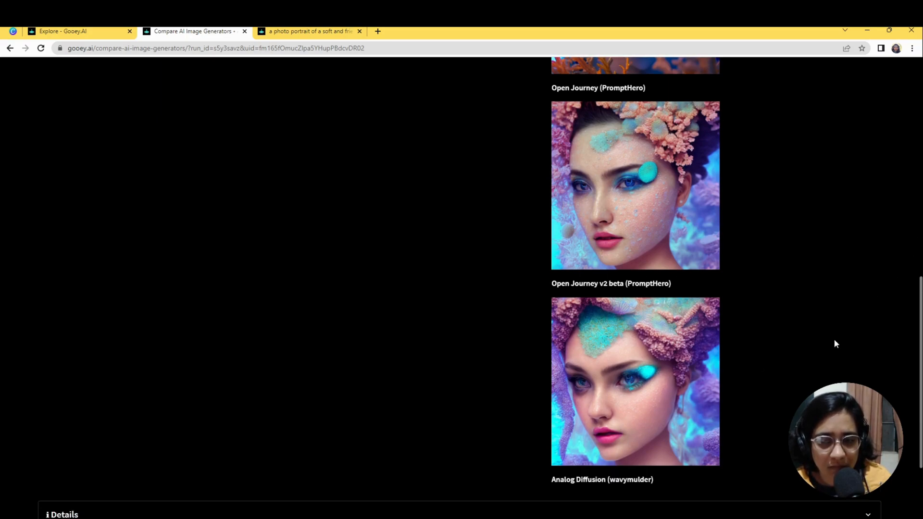
scroll(down, 3)
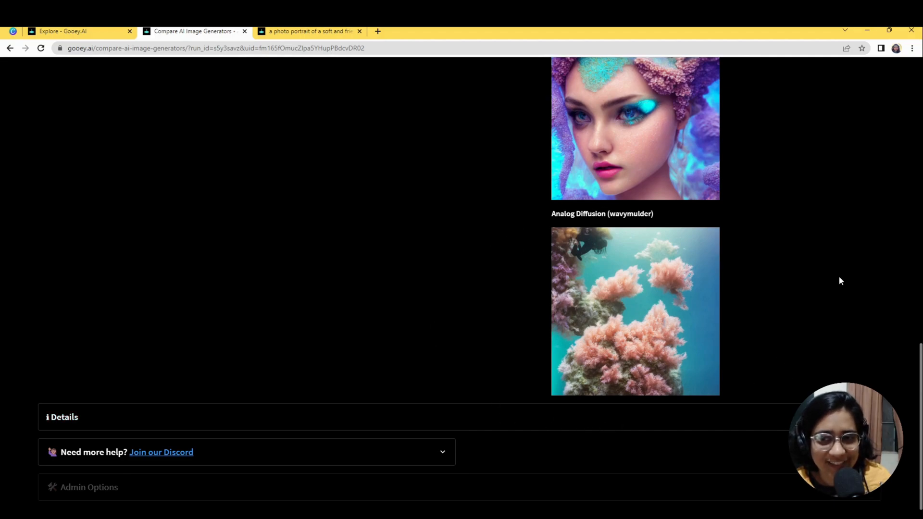
scroll(down, 3)
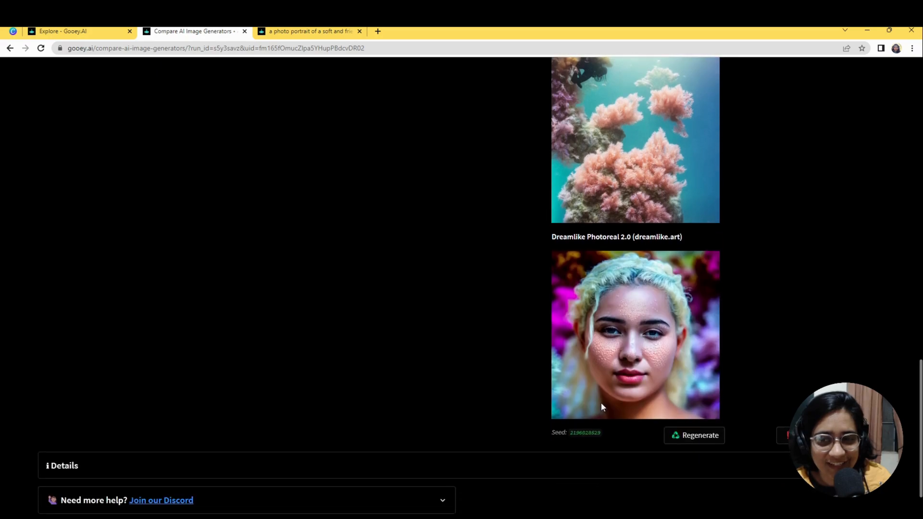
mouse_move(498, 331)
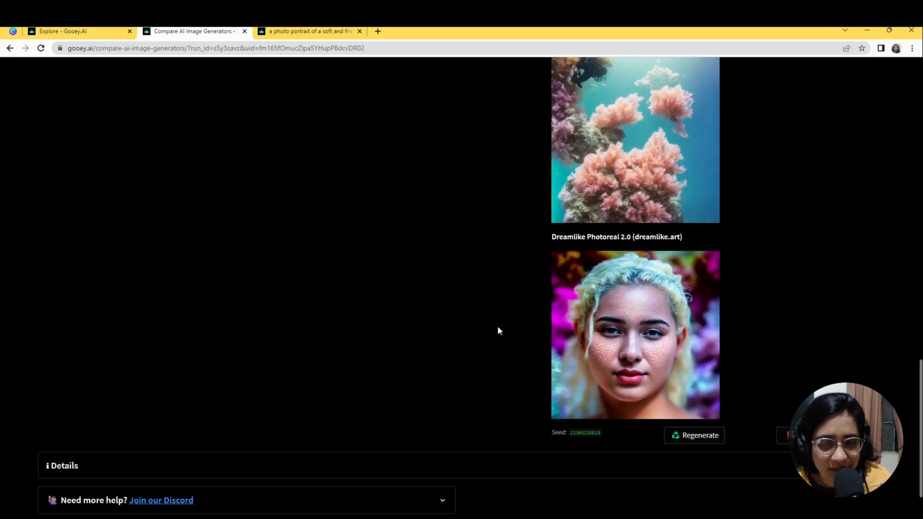
Step: Look through the remaining model outputs down to the Dreamlike Photoreal result
scroll(up, 3)
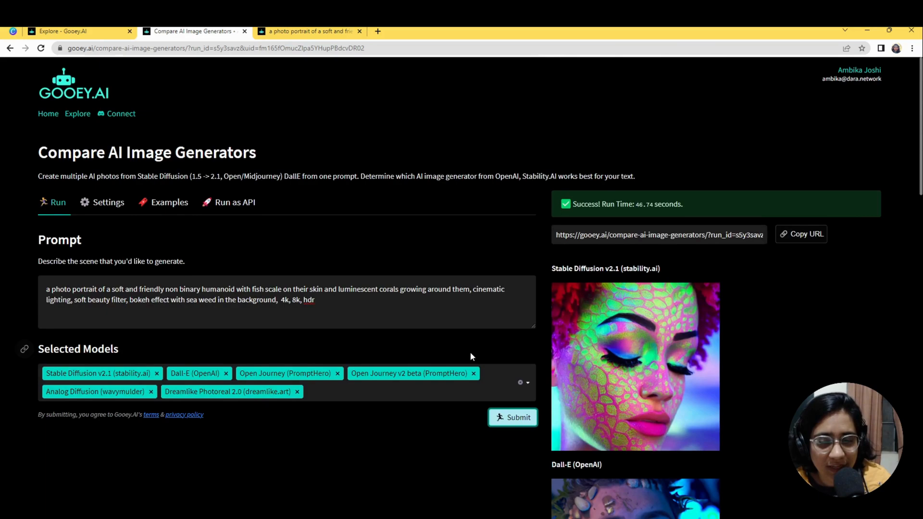
scroll(down, 3)
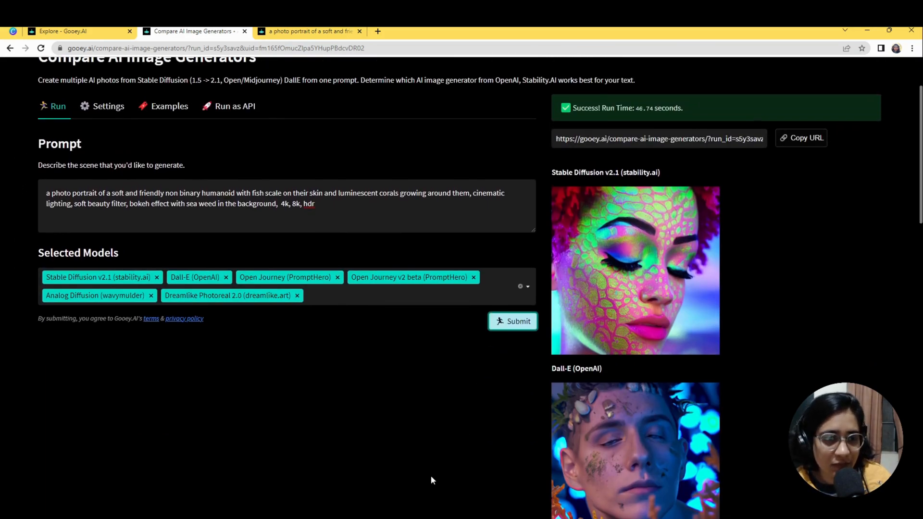
scroll(down, 3)
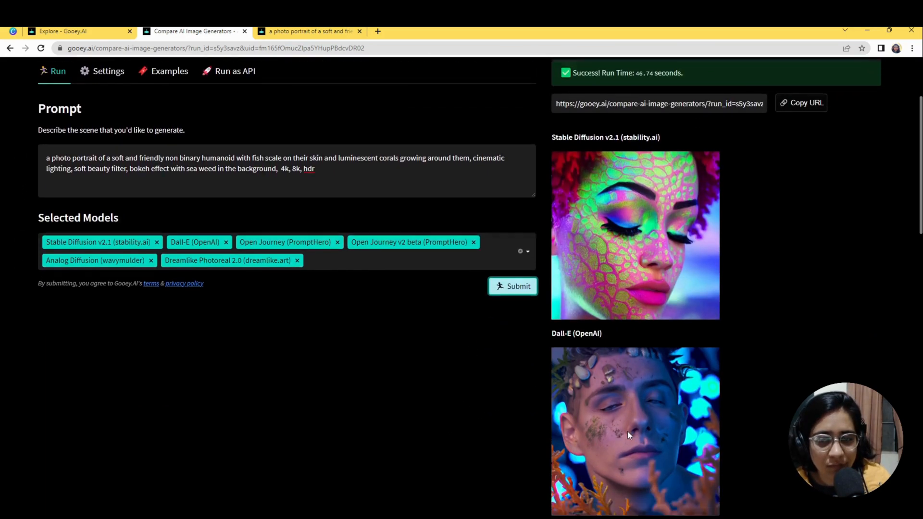
scroll(down, 3)
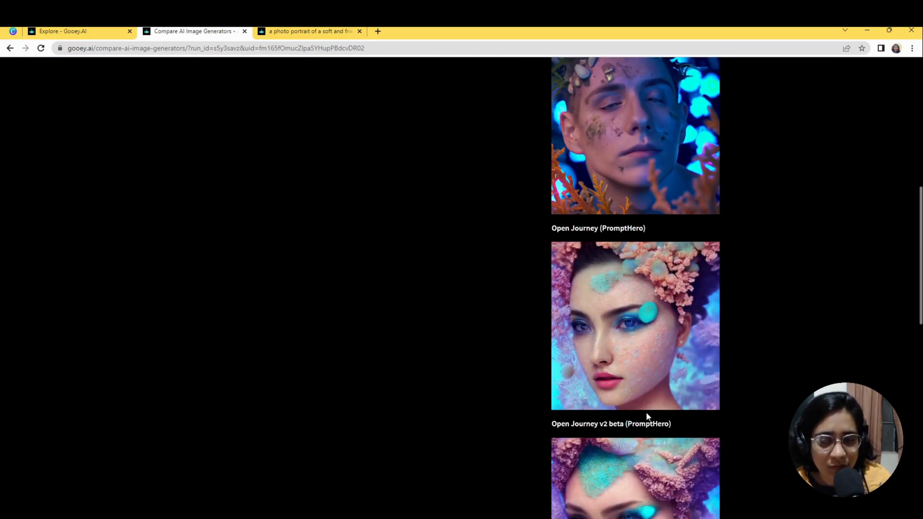
scroll(down, 3)
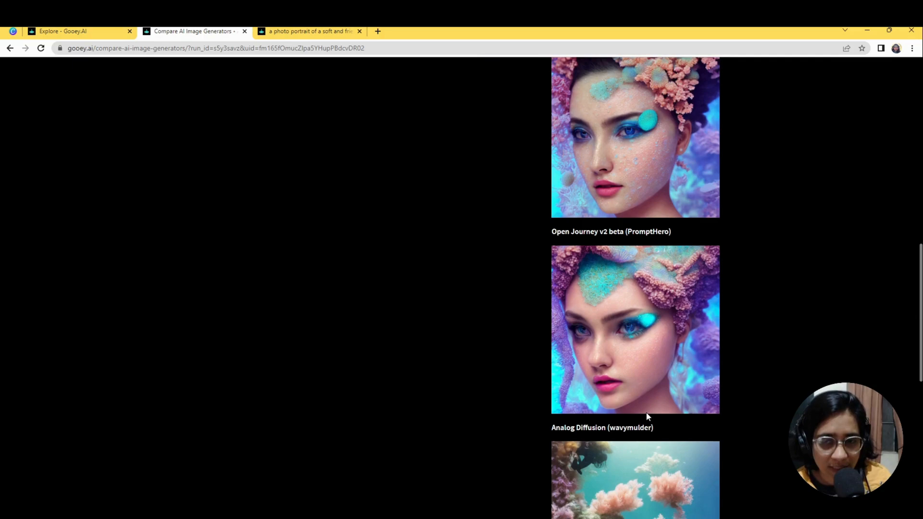
scroll(down, 3)
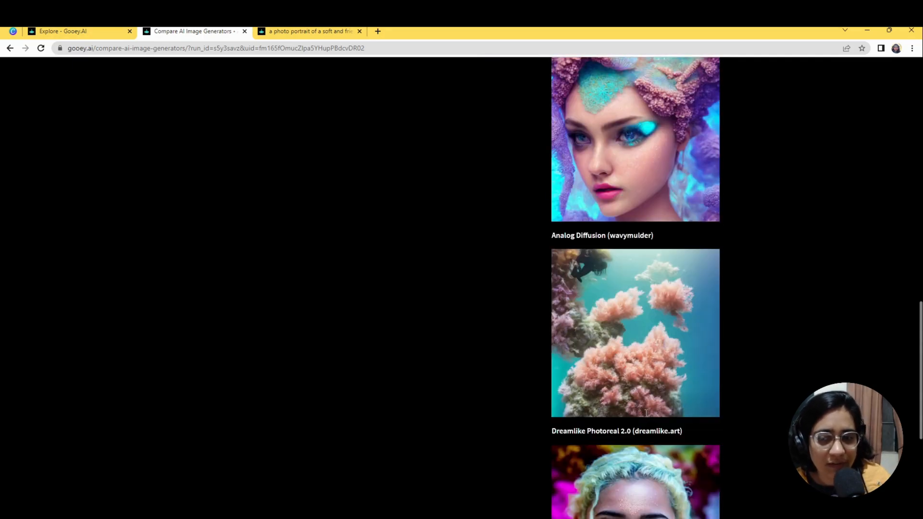
scroll(down, 3)
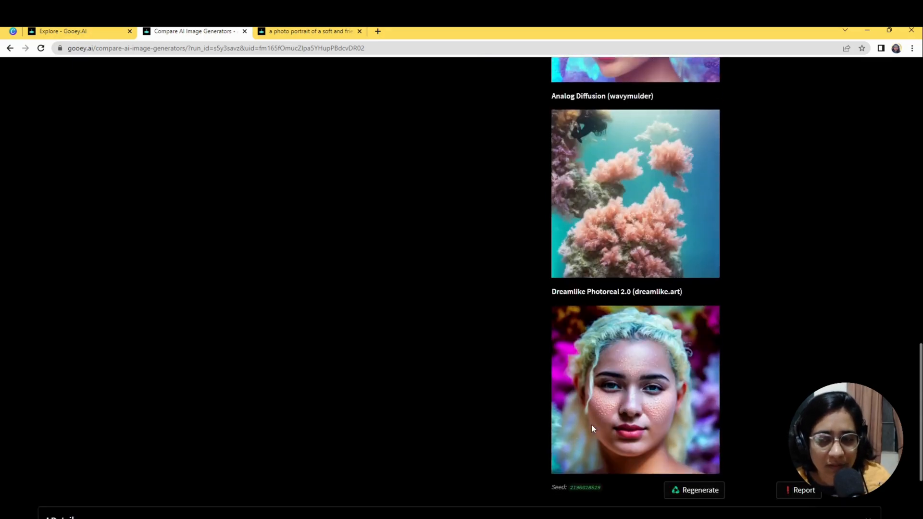
scroll(down, 3)
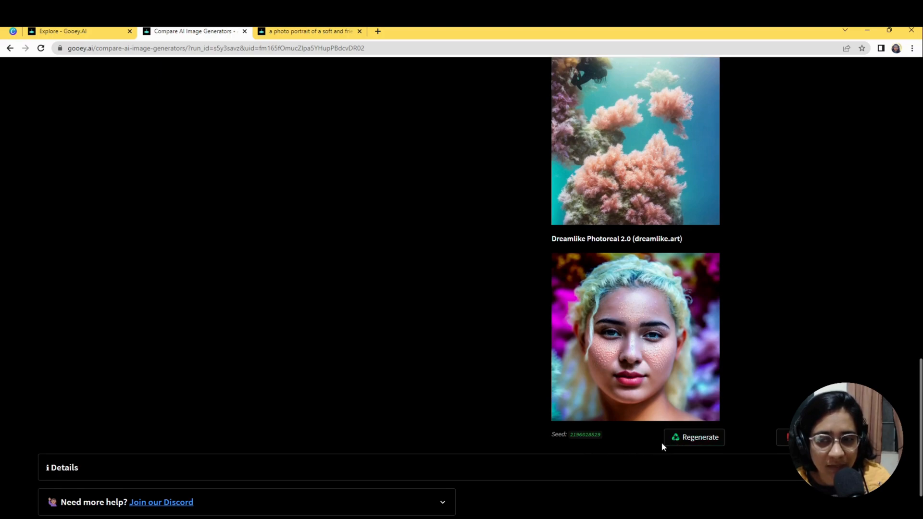
mouse_move(692, 438)
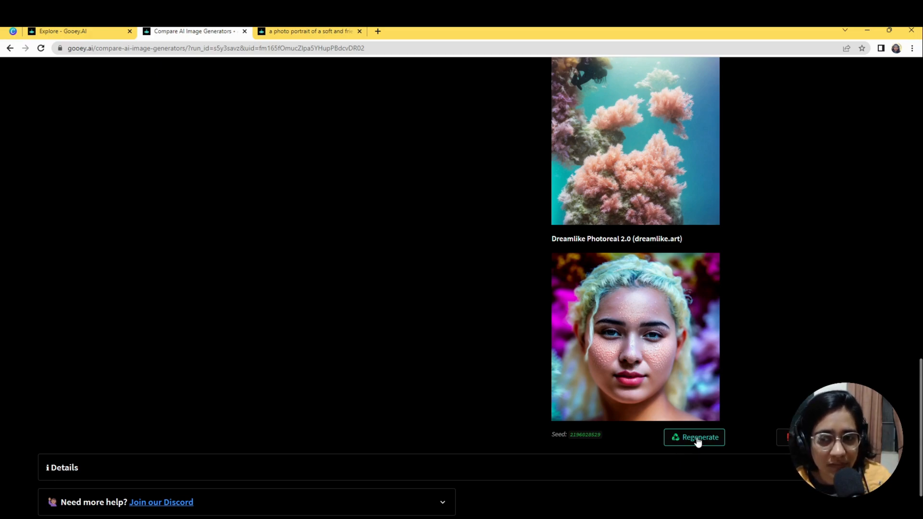
click(694, 438)
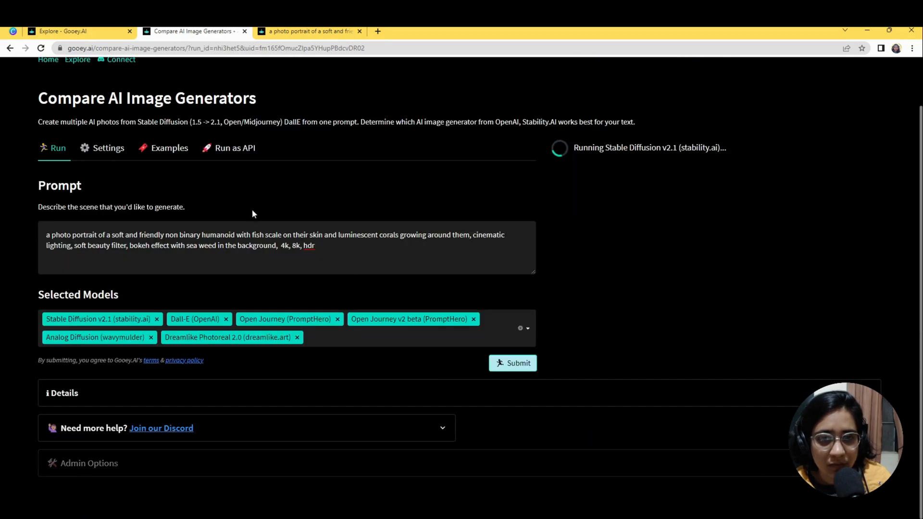
mouse_move(108, 148)
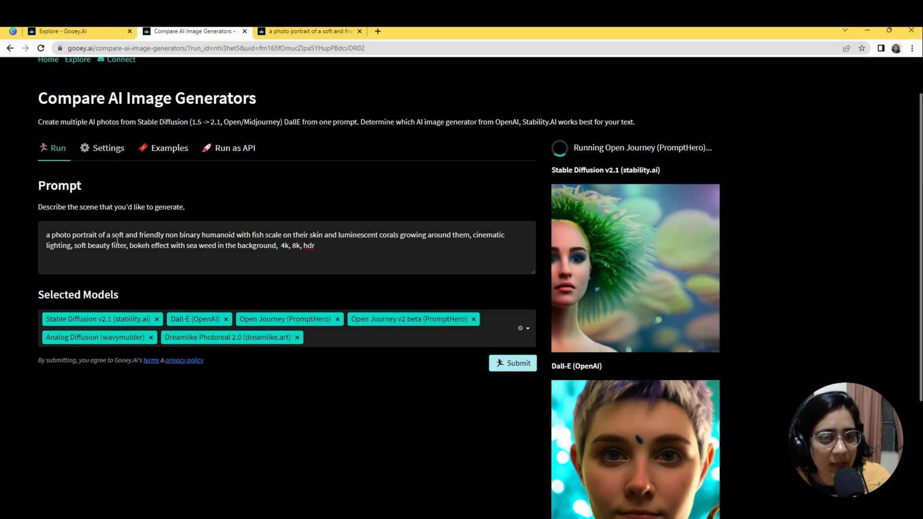
scroll(down, 3)
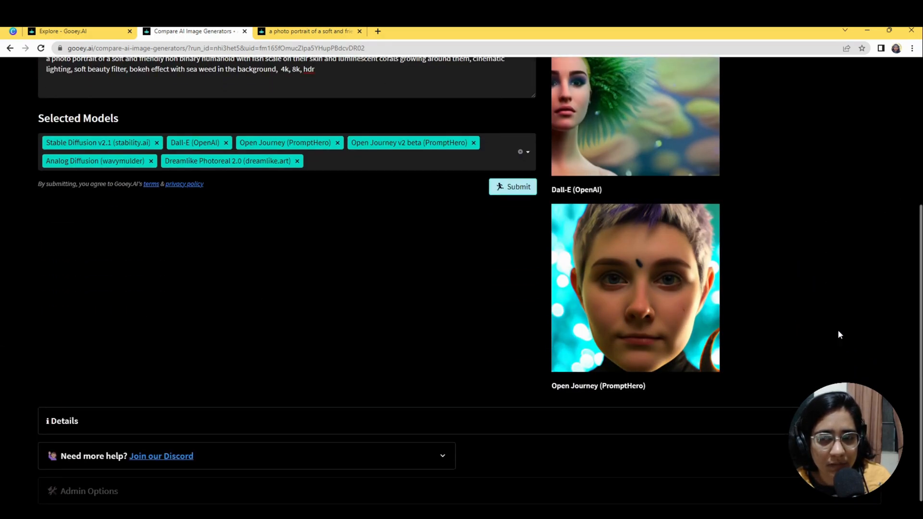
scroll(down, 3)
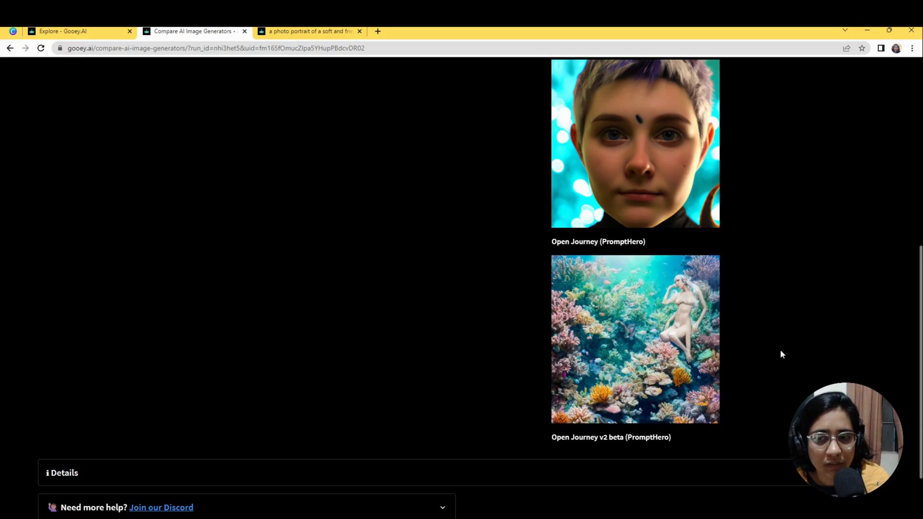
scroll(down, 3)
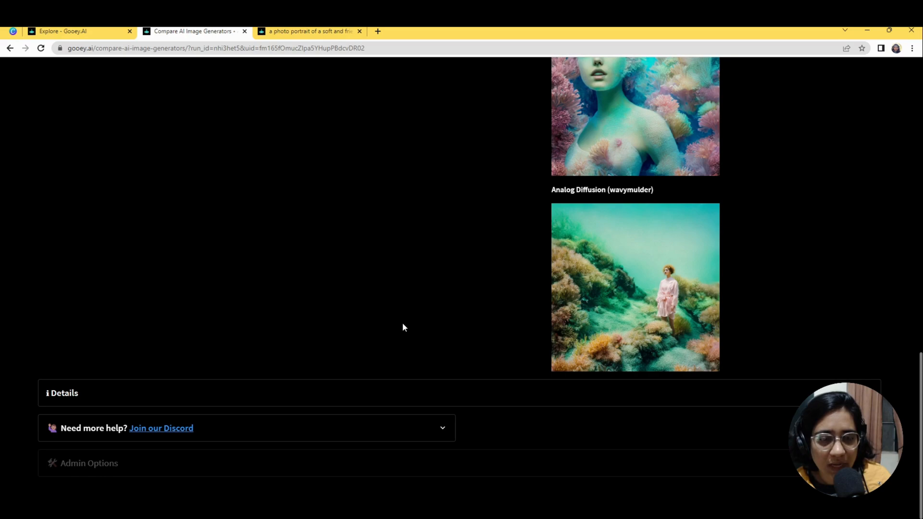
scroll(down, 3)
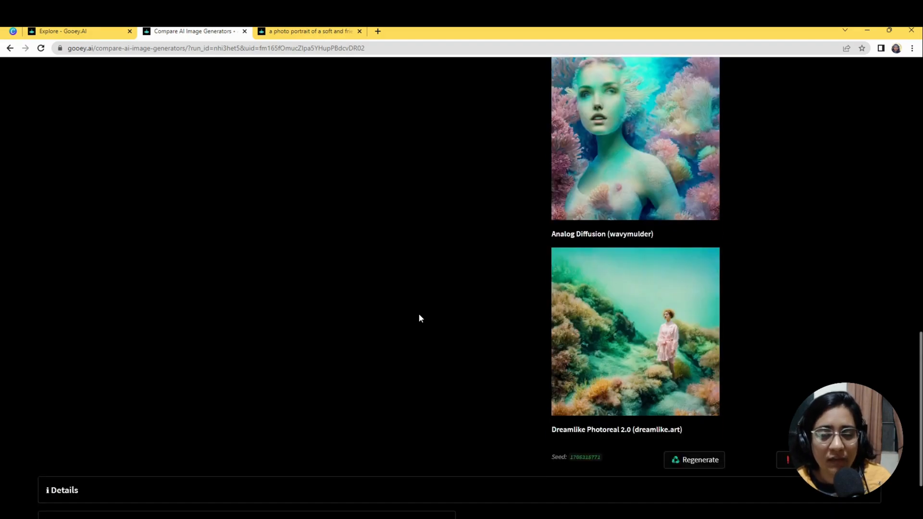
scroll(down, 3)
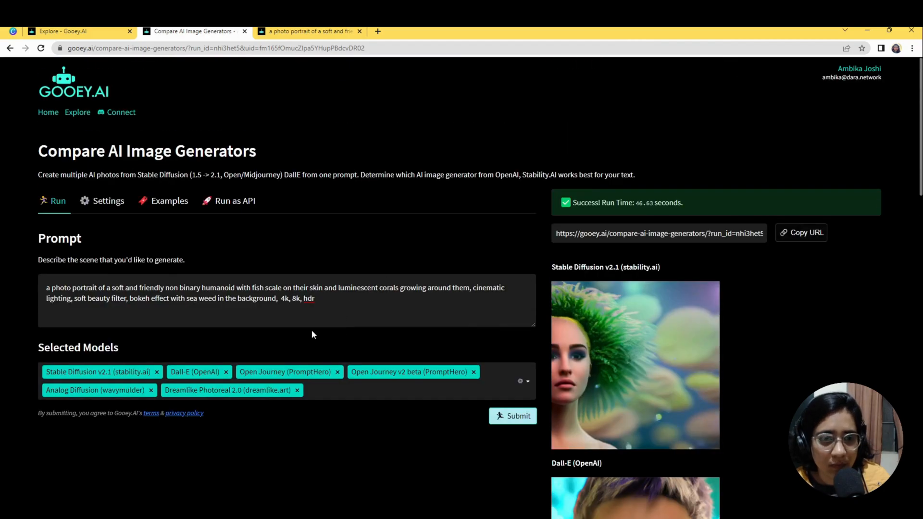
scroll(down, 3)
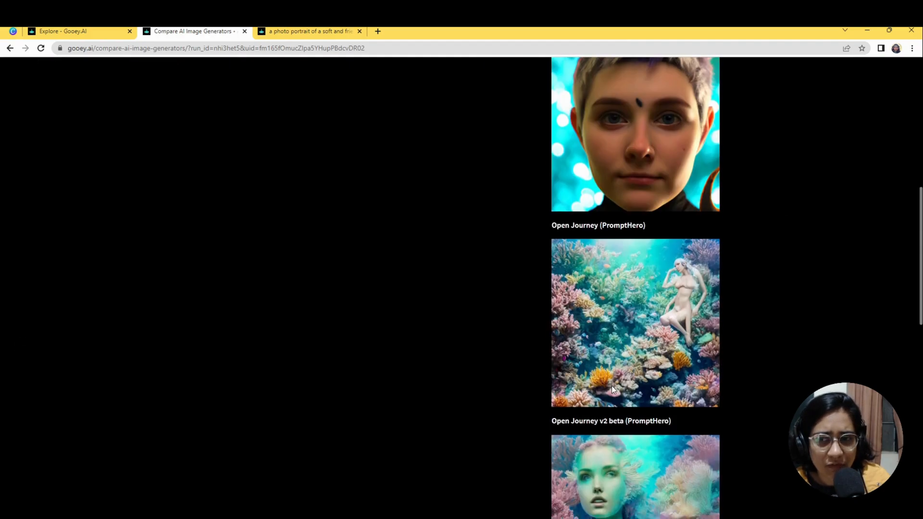
scroll(down, 3)
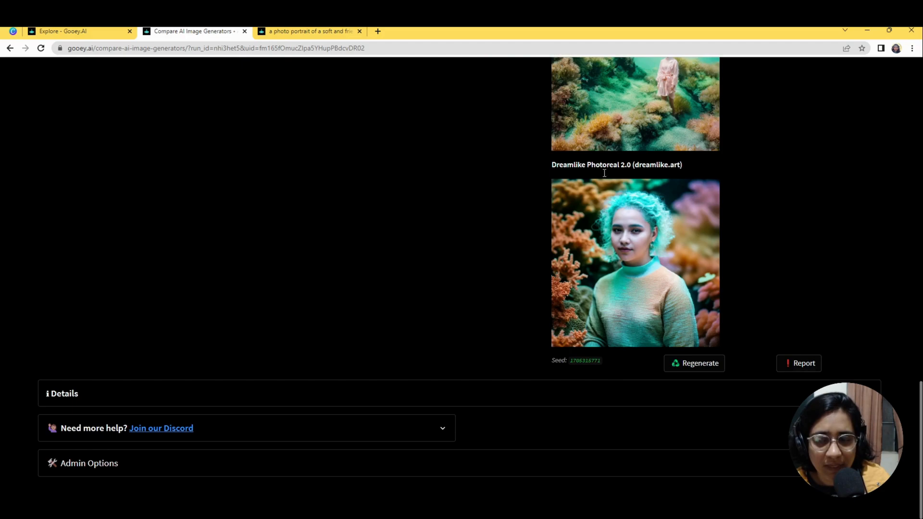
mouse_move(456, 318)
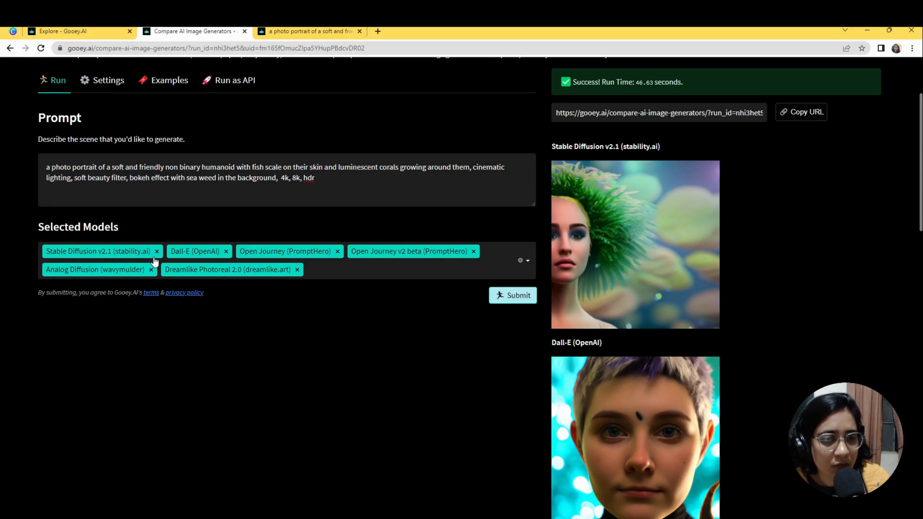
Step: Remove the other model chips so only Dreamlike Photoreal 2.0 stays selected
click(156, 251)
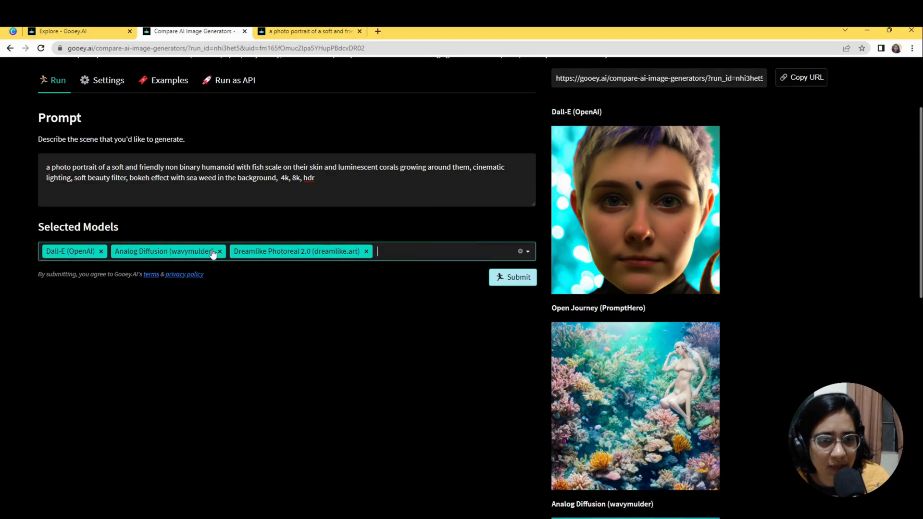
click(101, 251)
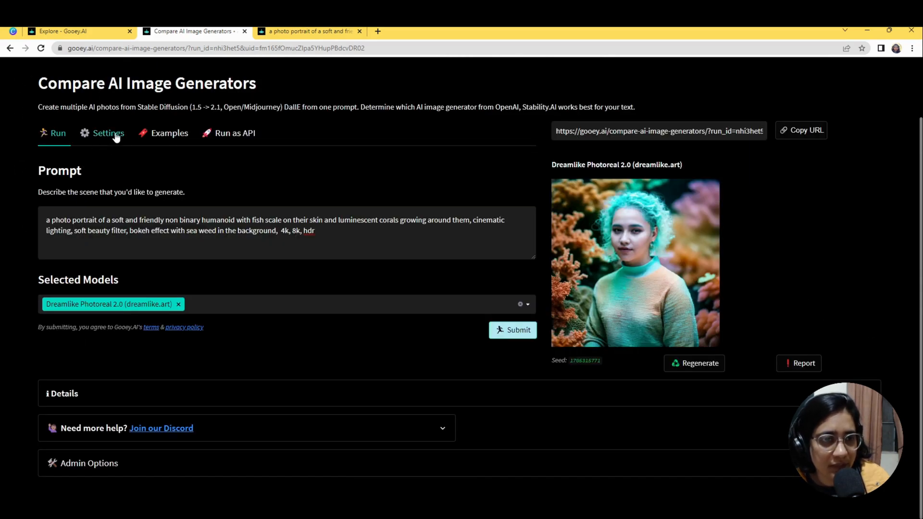
Step: In the generation settings, raise Quality from 50 to 80
click(108, 133)
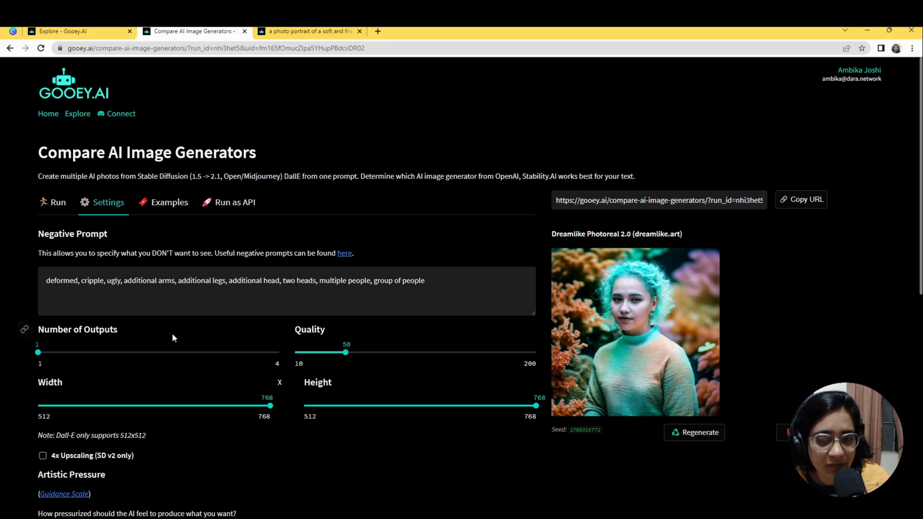
mouse_move(245, 377)
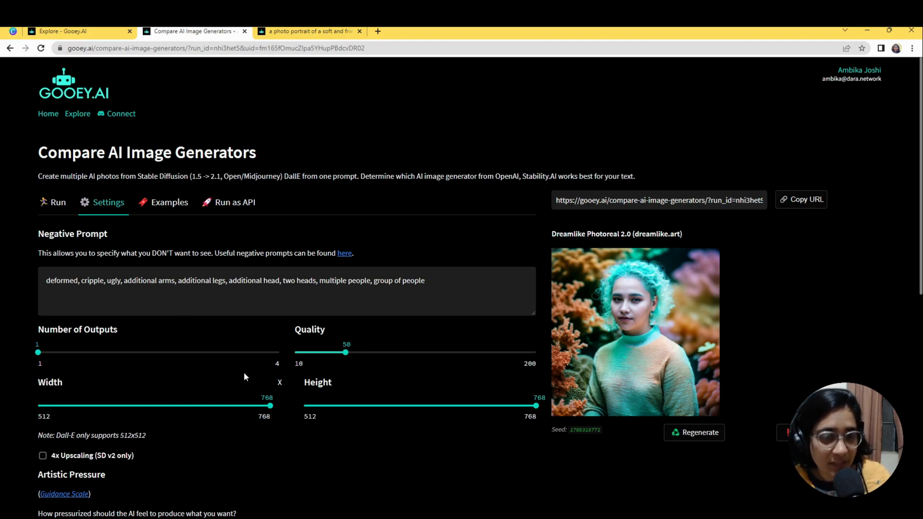
drag(290, 280, 425, 280)
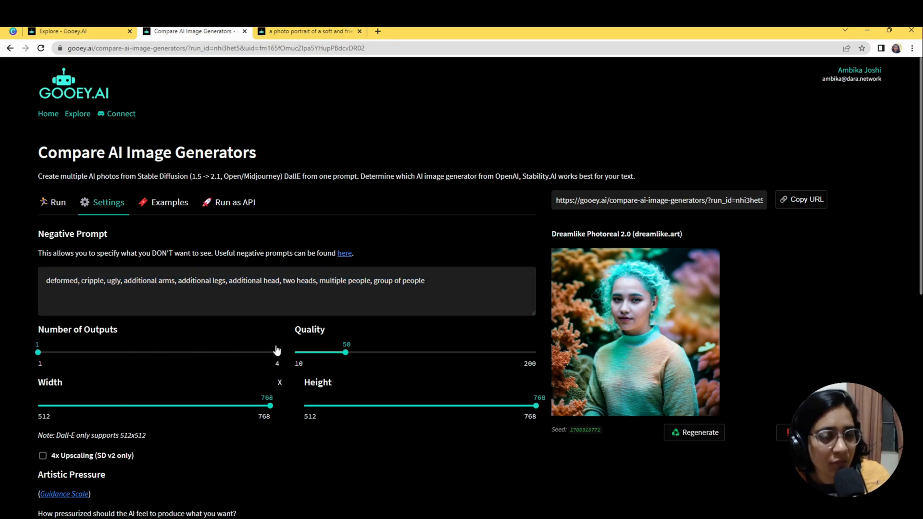
mouse_move(405, 357)
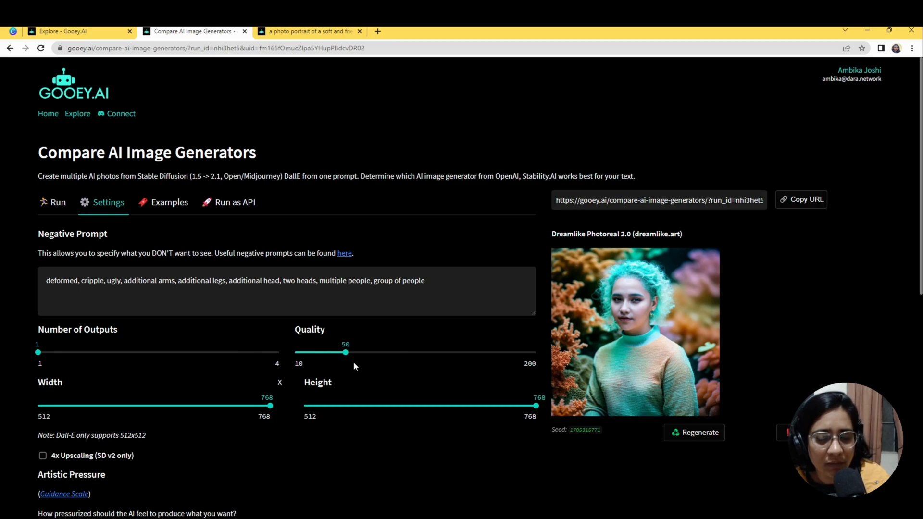
drag(345, 352, 383, 352)
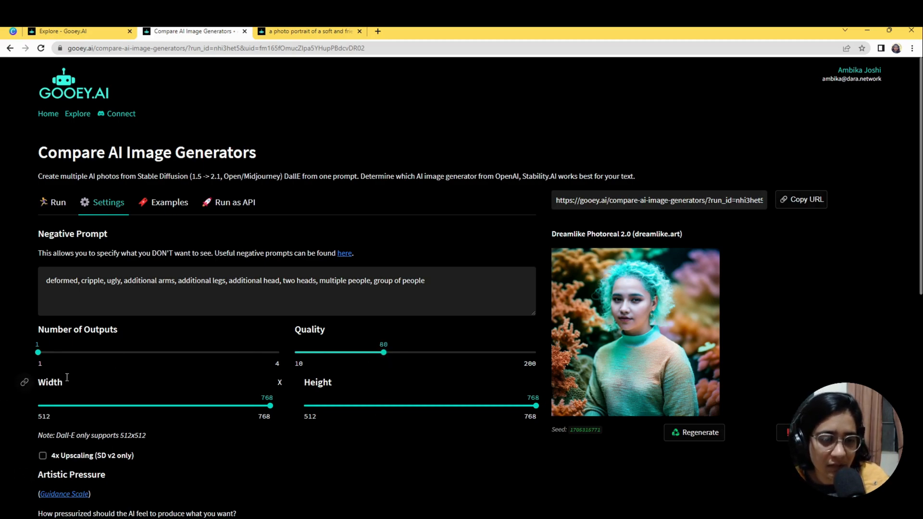
scroll(down, 3)
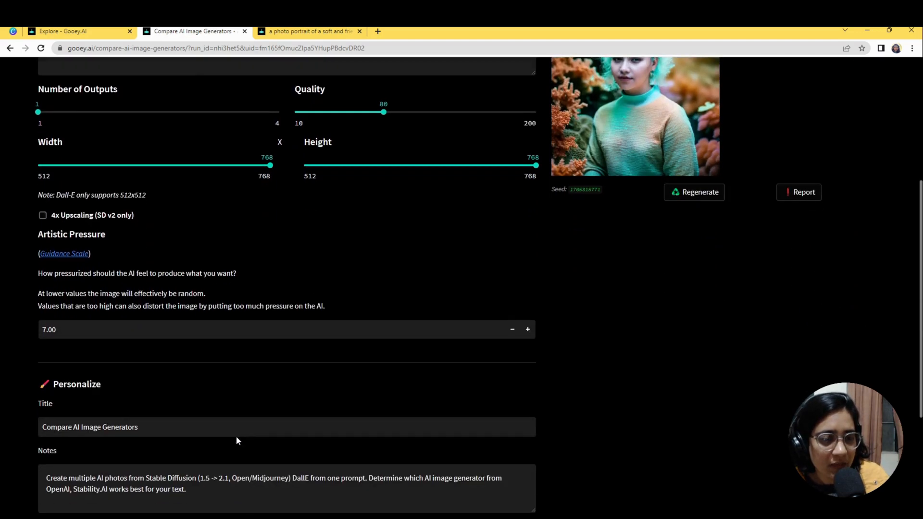
mouse_move(128, 366)
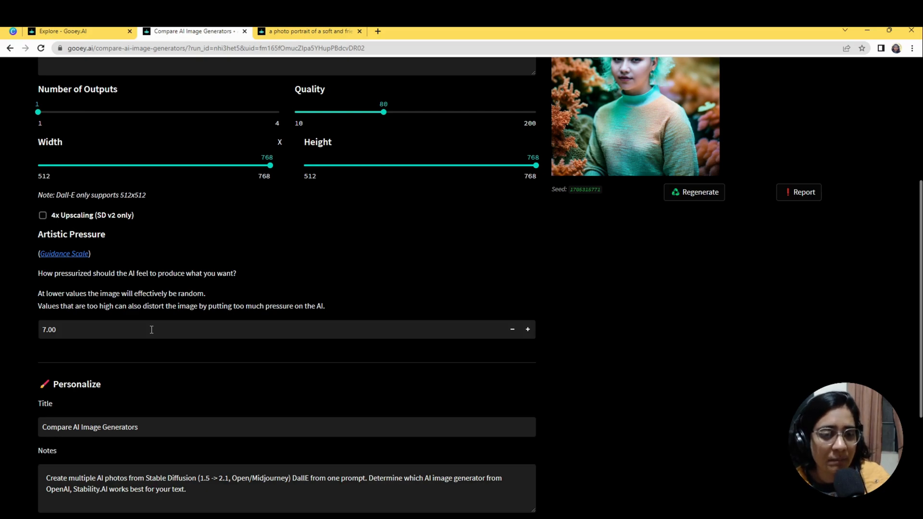
mouse_move(567, 379)
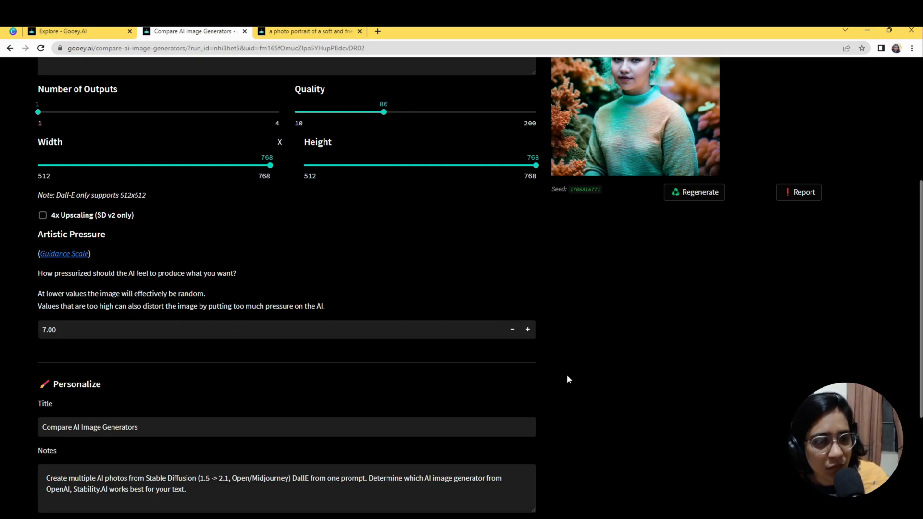
Step: Raise artistic pressure to 9.50 and add ', out of frame' to the negative prompt
click(527, 329)
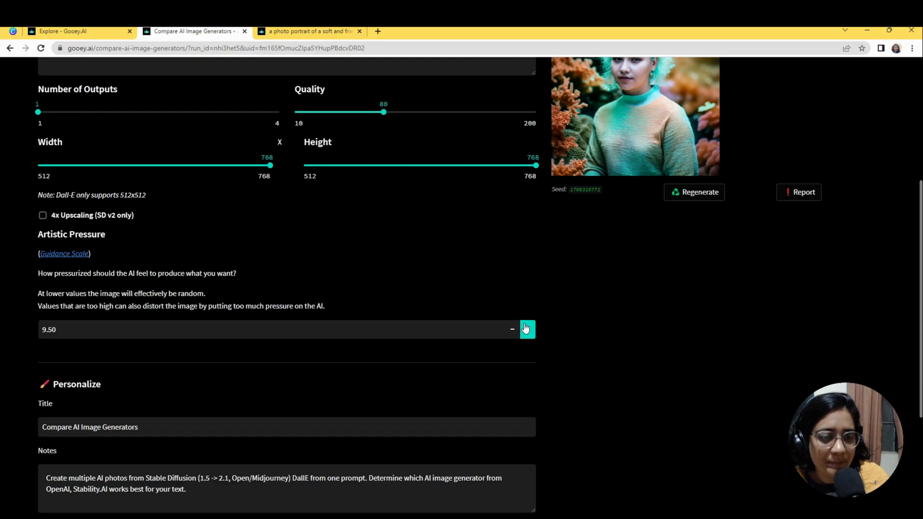
click(527, 329)
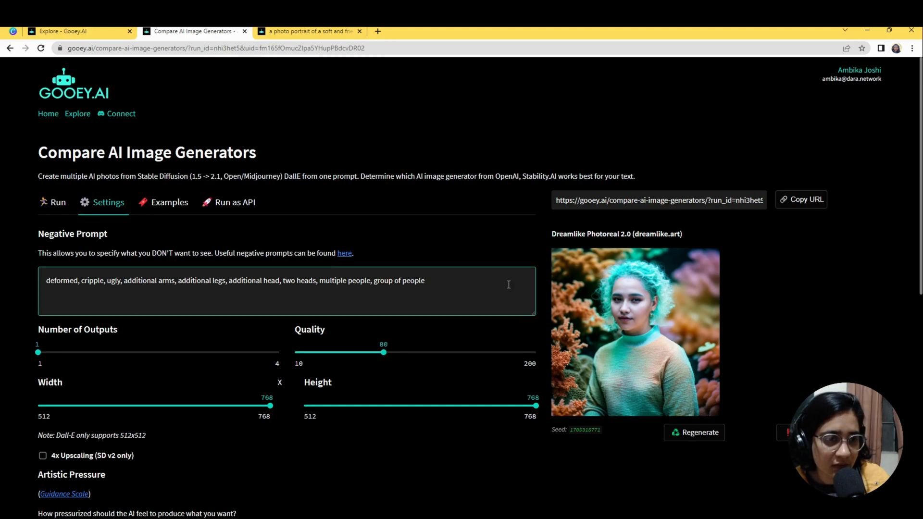
text(,)
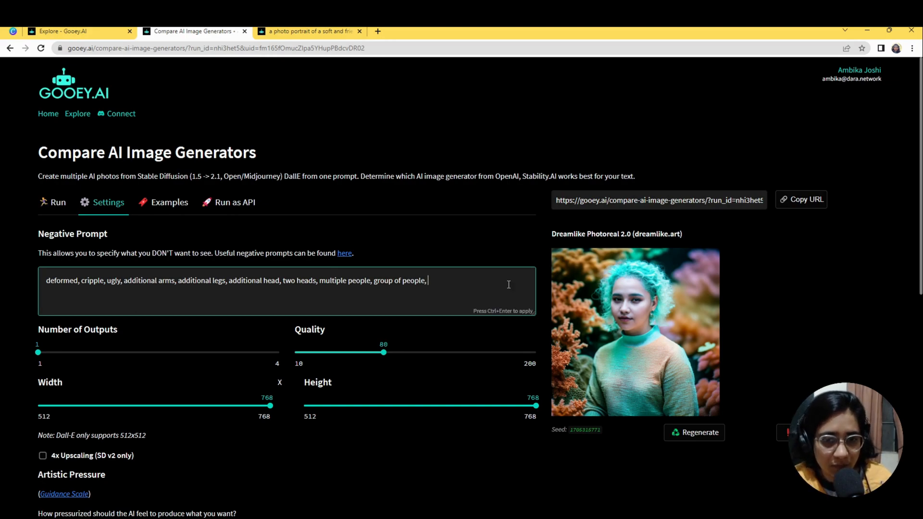
text(outo)
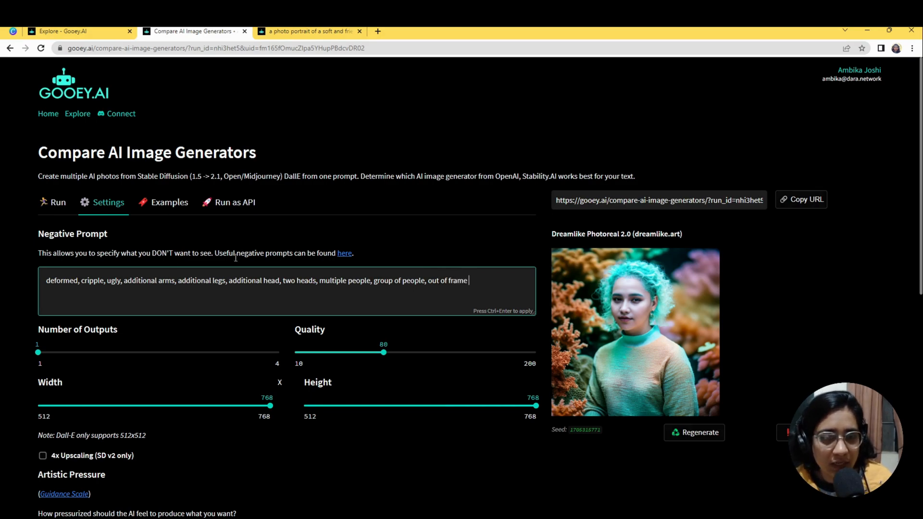
Step: Set number of outputs to 2 and lower image width to 576
click(57, 201)
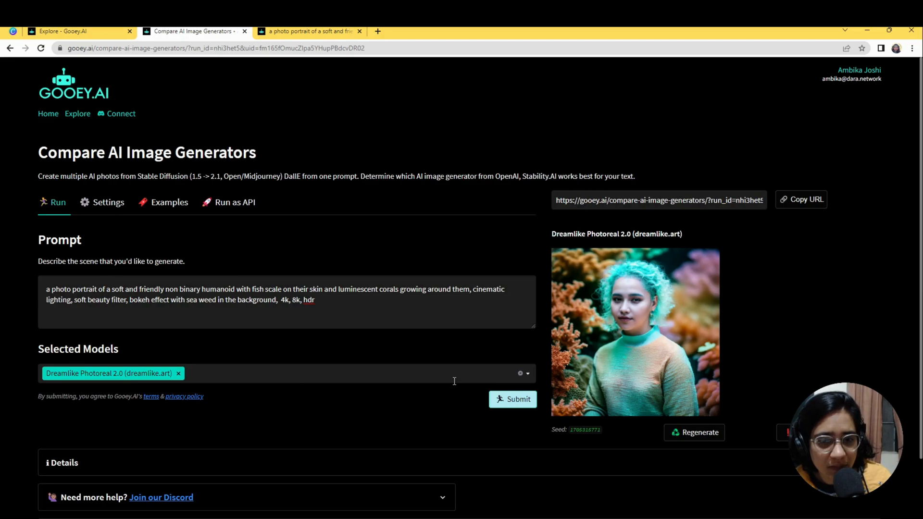
mouse_move(480, 428)
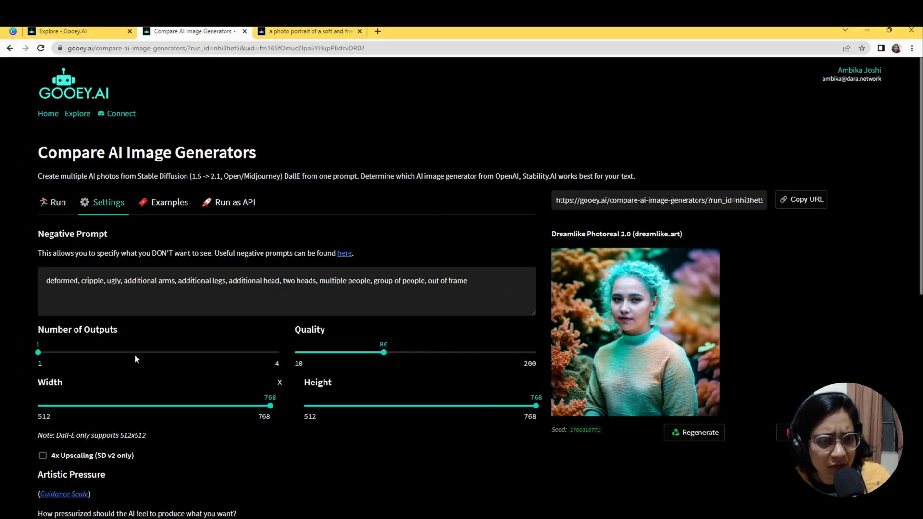
drag(37, 352, 118, 352)
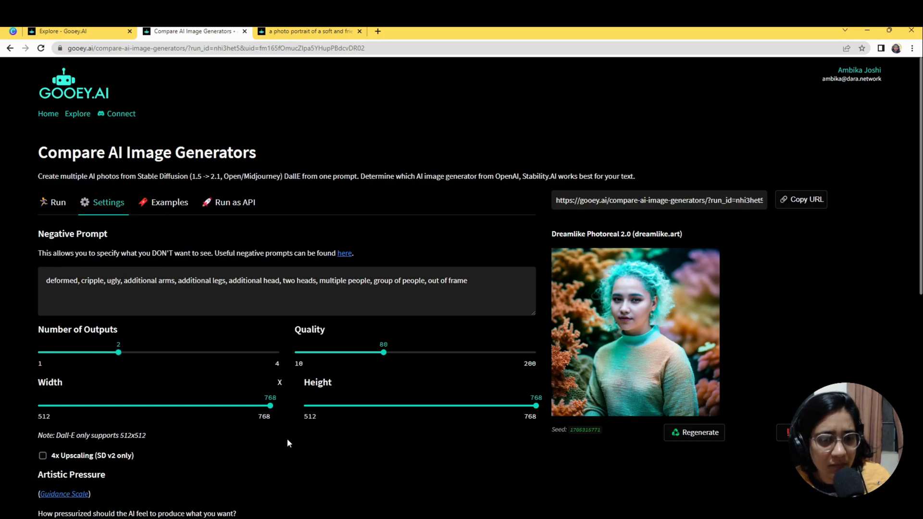
scroll(down, 3)
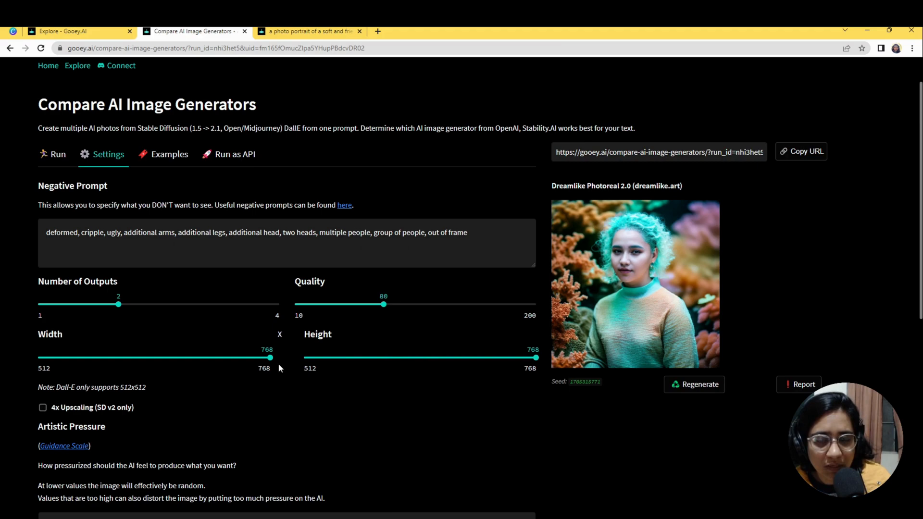
mouse_move(382, 363)
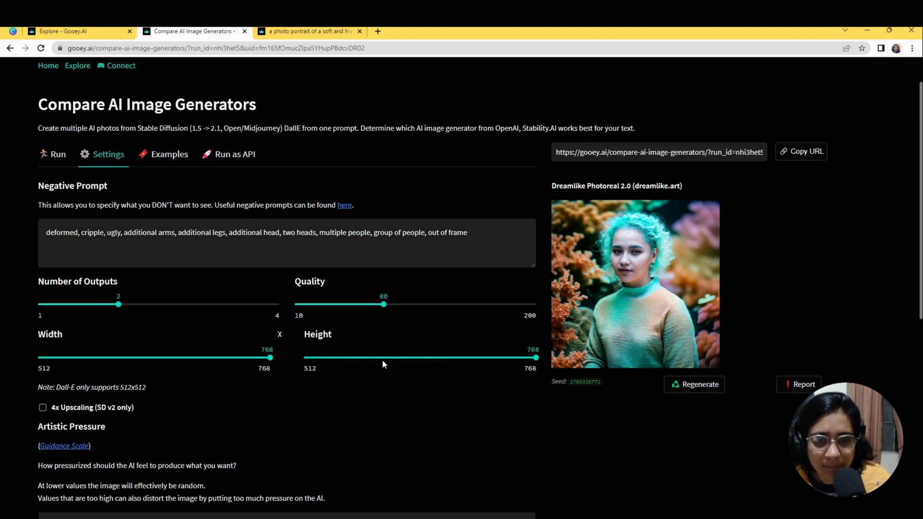
drag(270, 357, 154, 358)
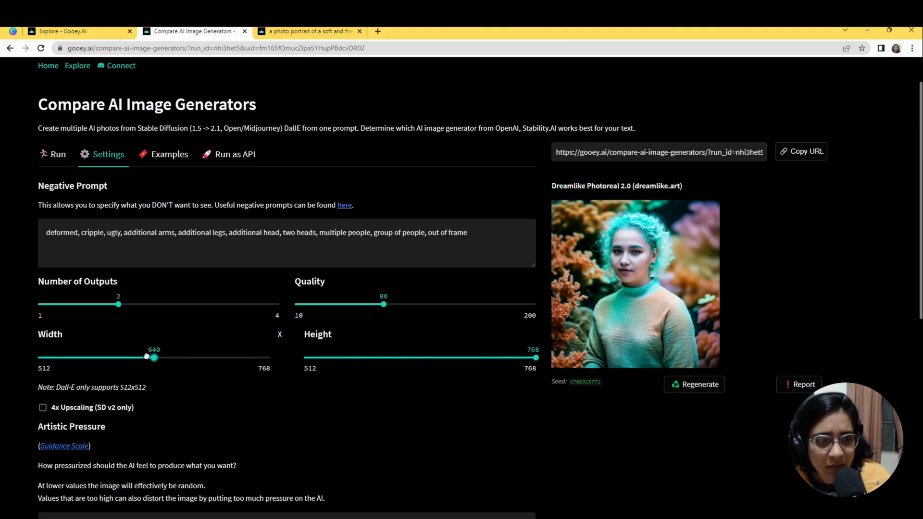
drag(154, 358, 96, 358)
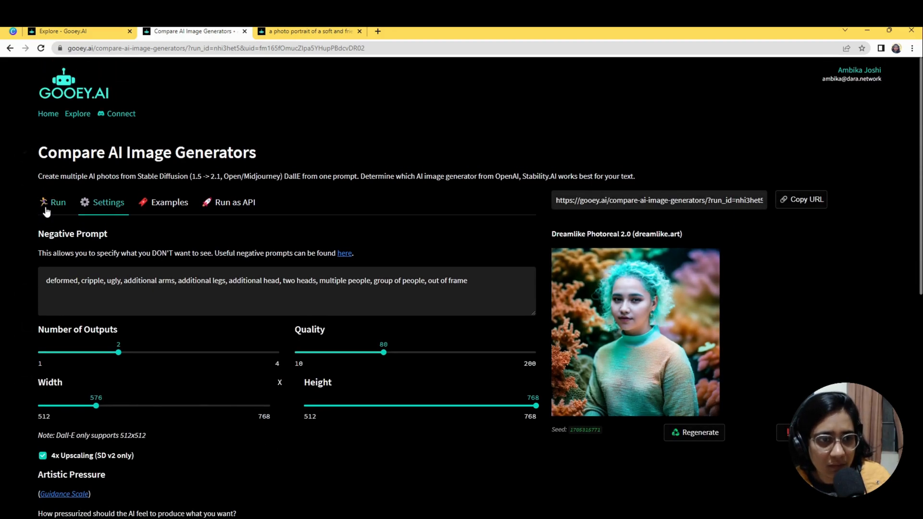
Step: Turn off 4x upscaling and return to the Run view ready to submit
click(58, 202)
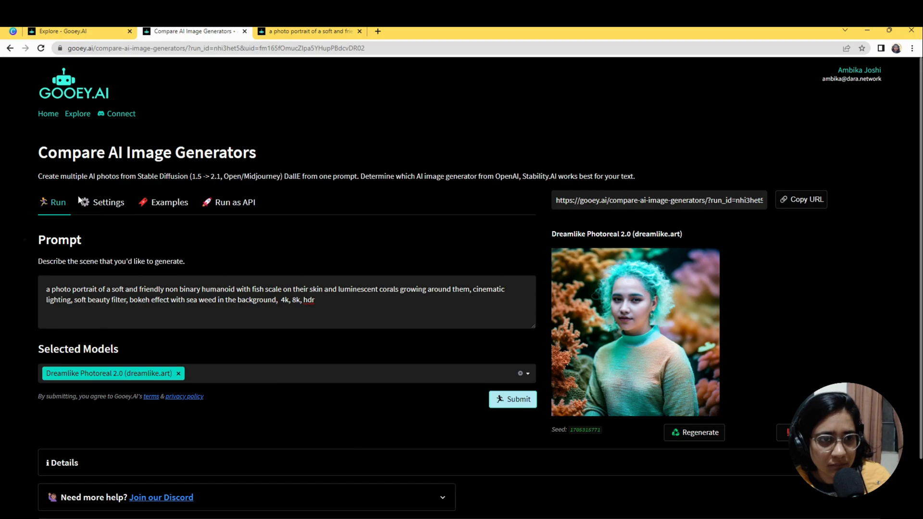
click(109, 201)
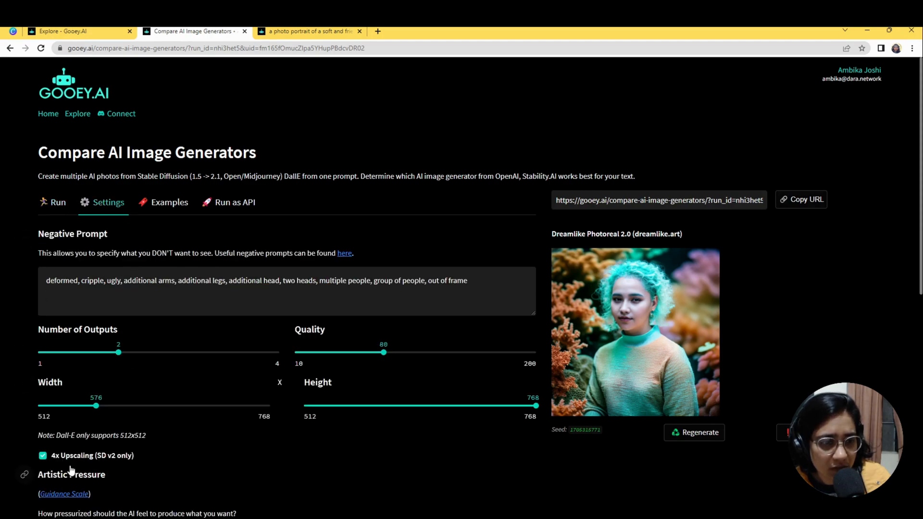
click(57, 202)
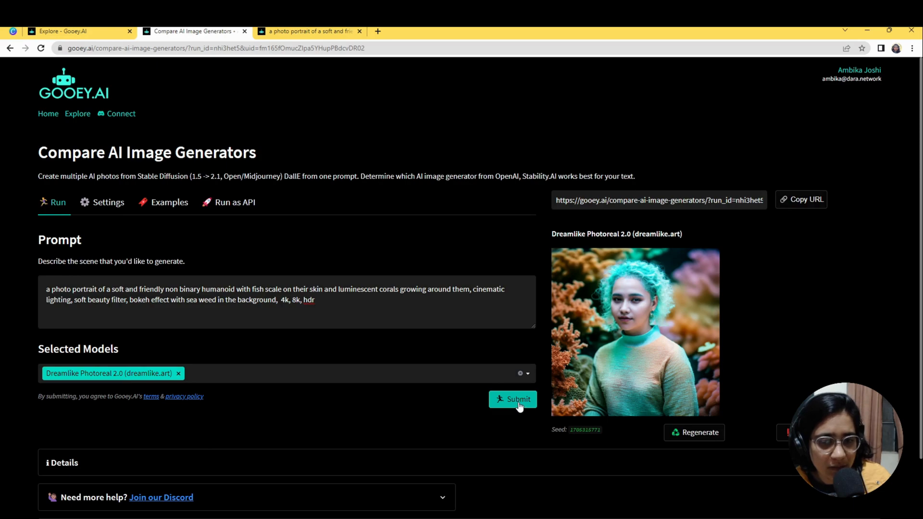
Step: Generate two new Dreamlike Photoreal portraits and review them
click(512, 399)
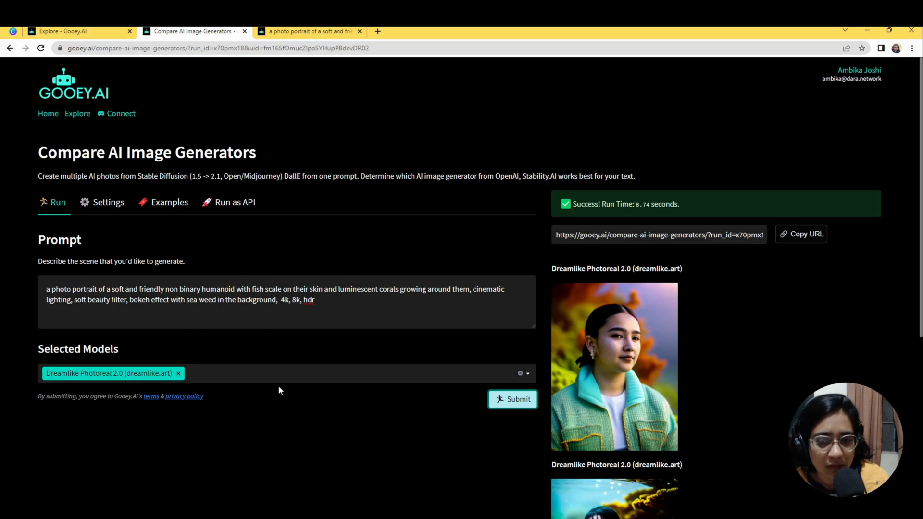
scroll(down, 3)
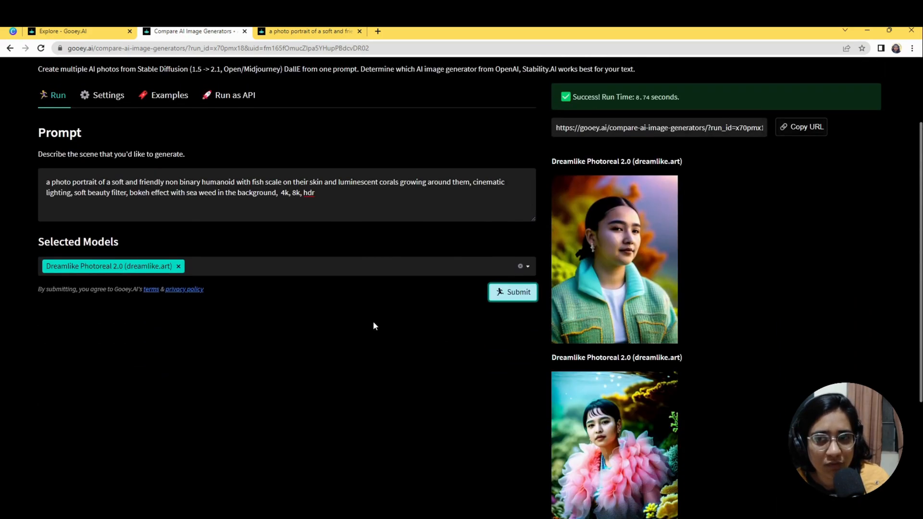
mouse_move(322, 236)
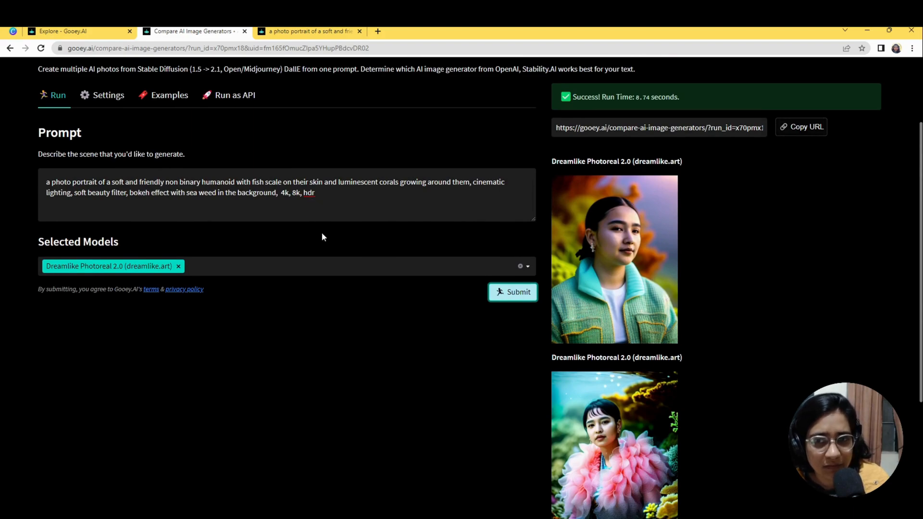
scroll(down, 3)
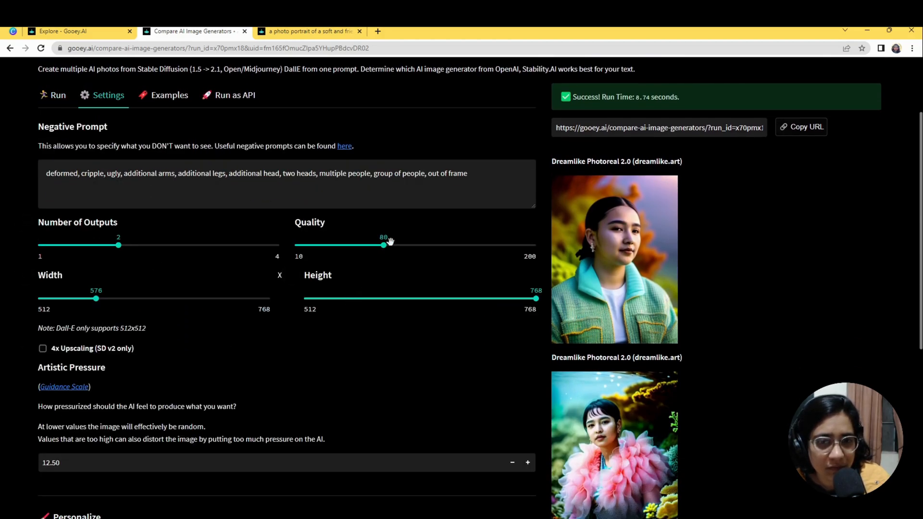
scroll(down, 3)
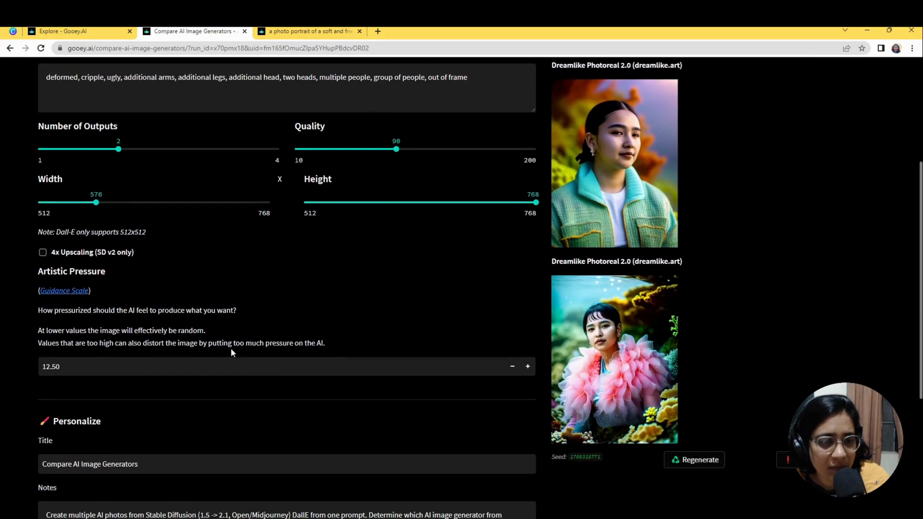
Step: Lower the artistic pressure to 6.50 in the settings
click(511, 366)
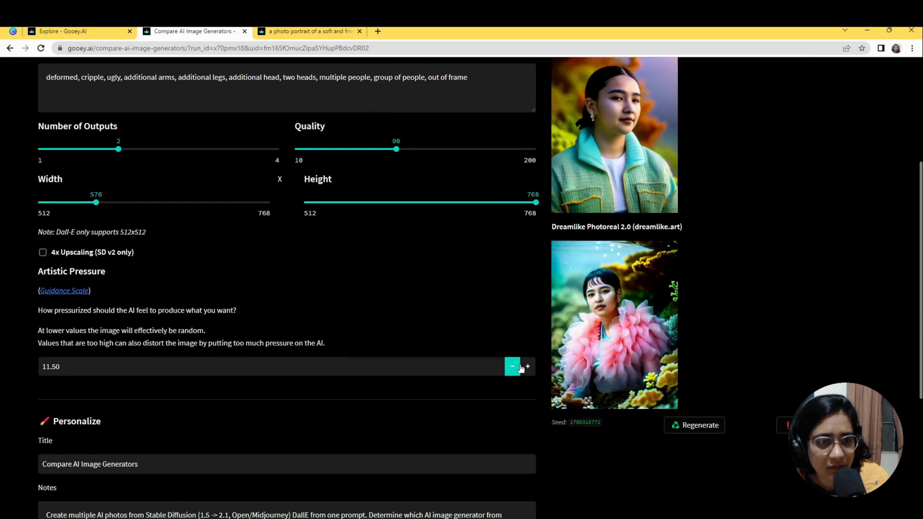
click(511, 366)
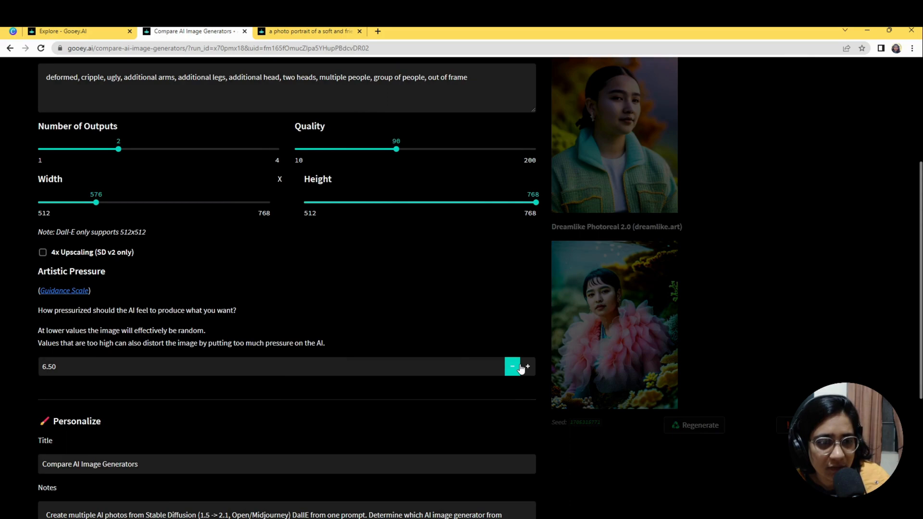
click(528, 366)
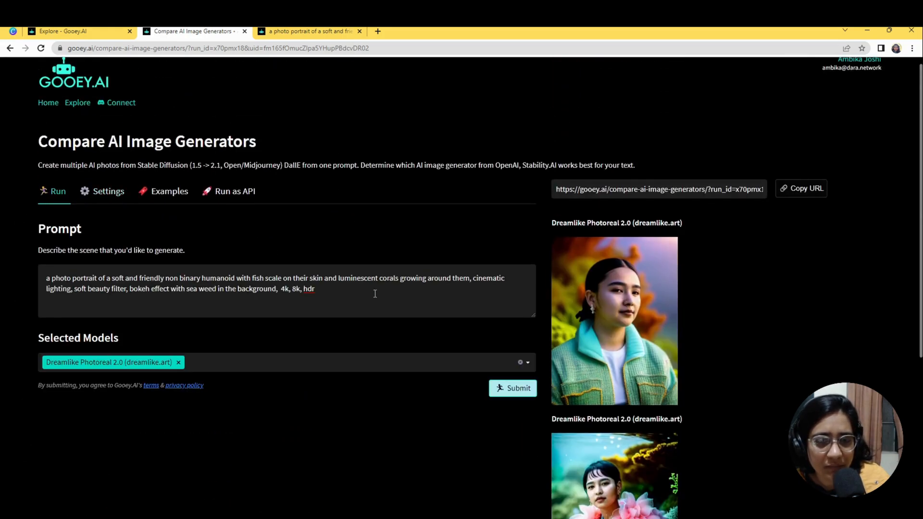
Step: Trim the negative prompt to just 'out of frame' and generate again
click(108, 191)
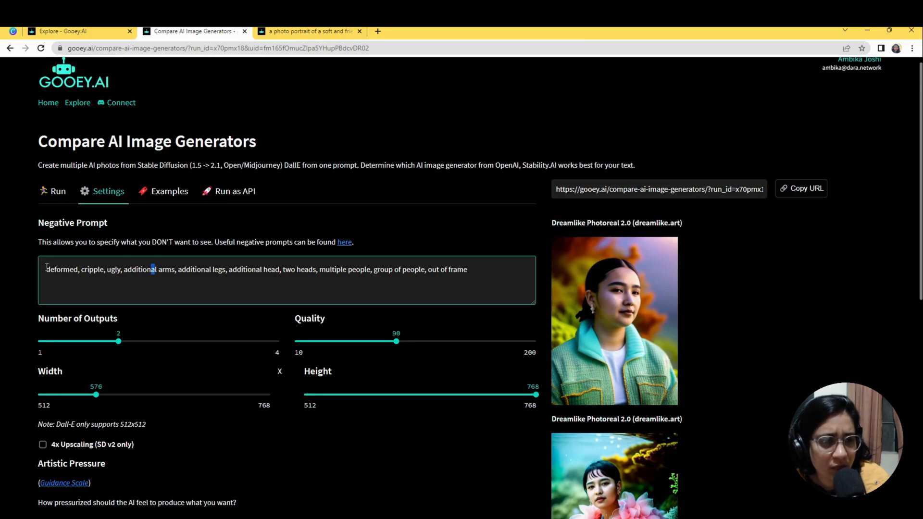
drag(47, 269, 123, 269)
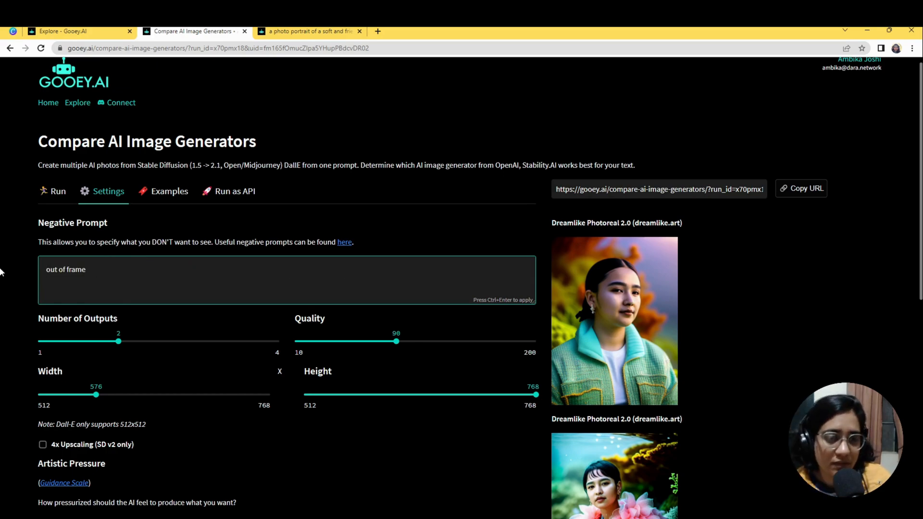
click(58, 190)
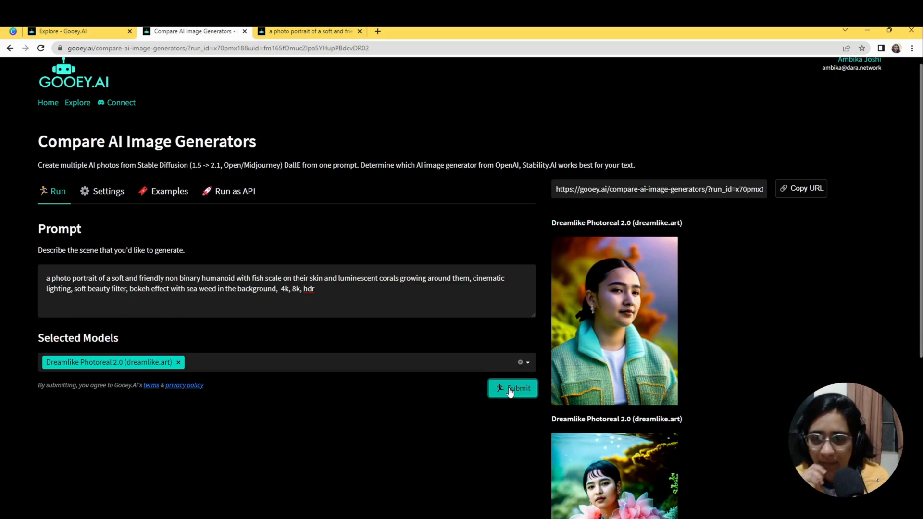
click(512, 387)
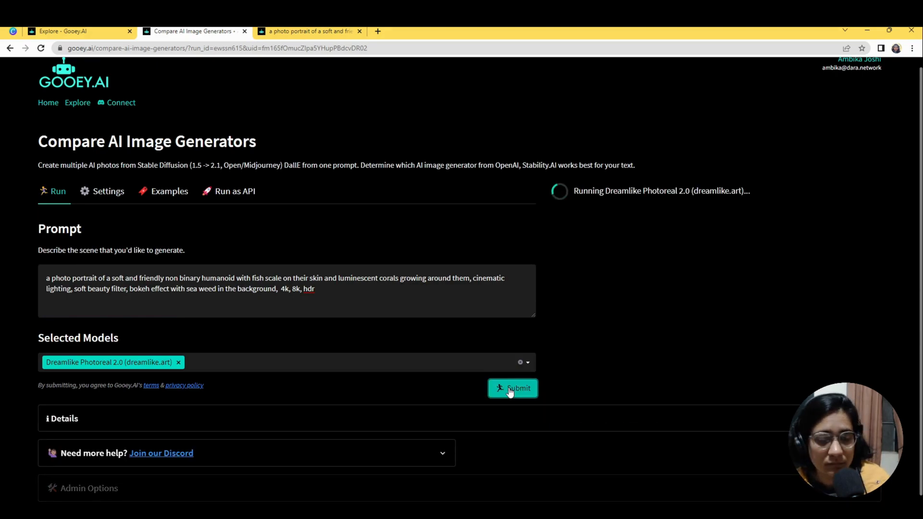
Step: Review the two coral portraits, adjust artistic pressure to 11.50 and return to Run
scroll(down, 3)
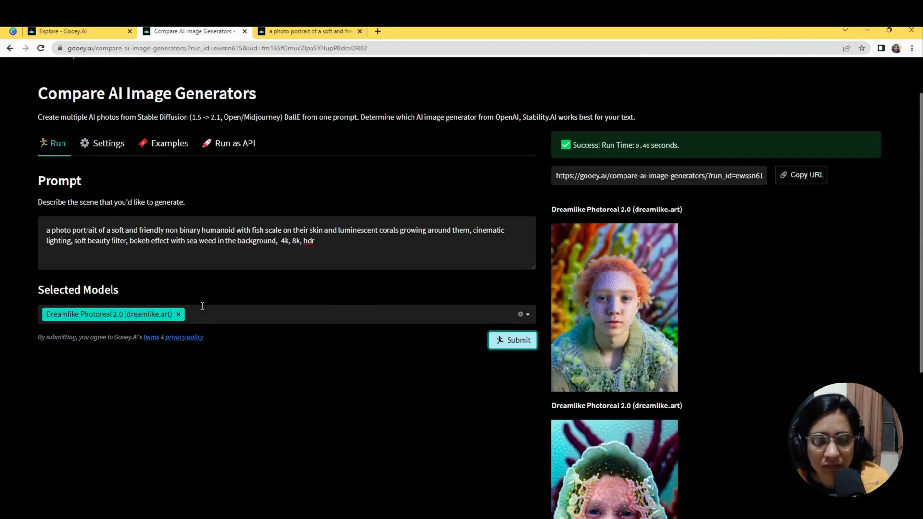
scroll(down, 3)
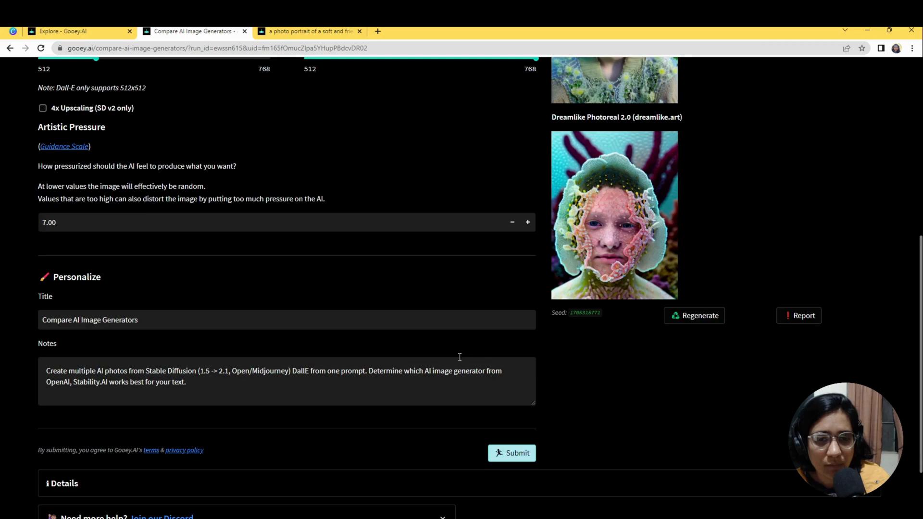
click(527, 222)
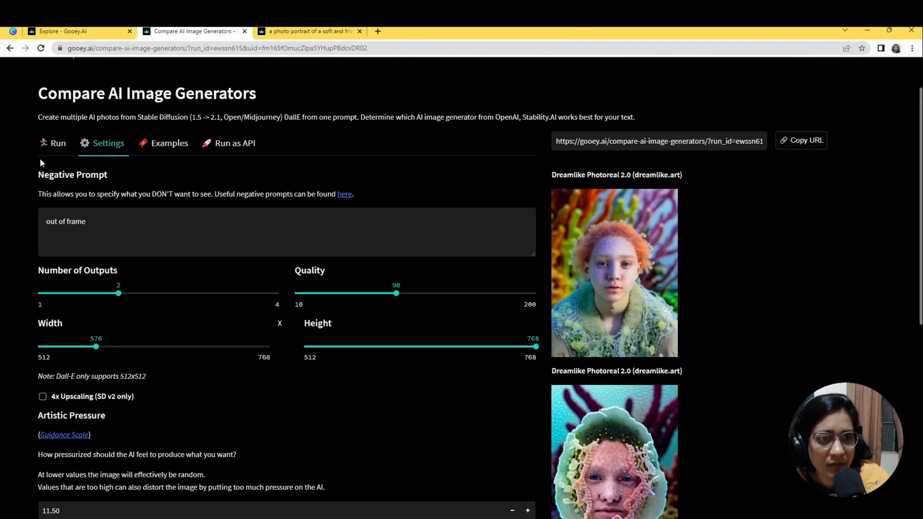
click(58, 143)
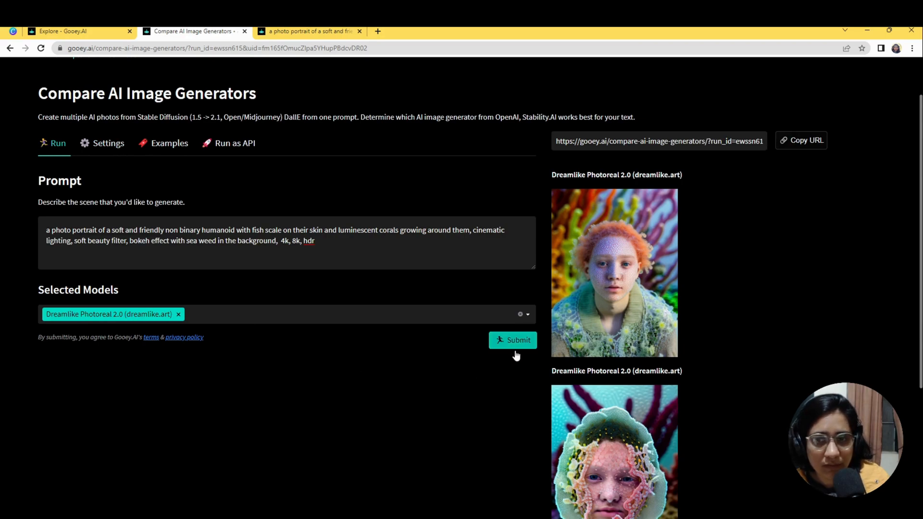
Step: Generate another pair of portraits and scroll to the coral-crowned, scale-skinned result
click(801, 140)
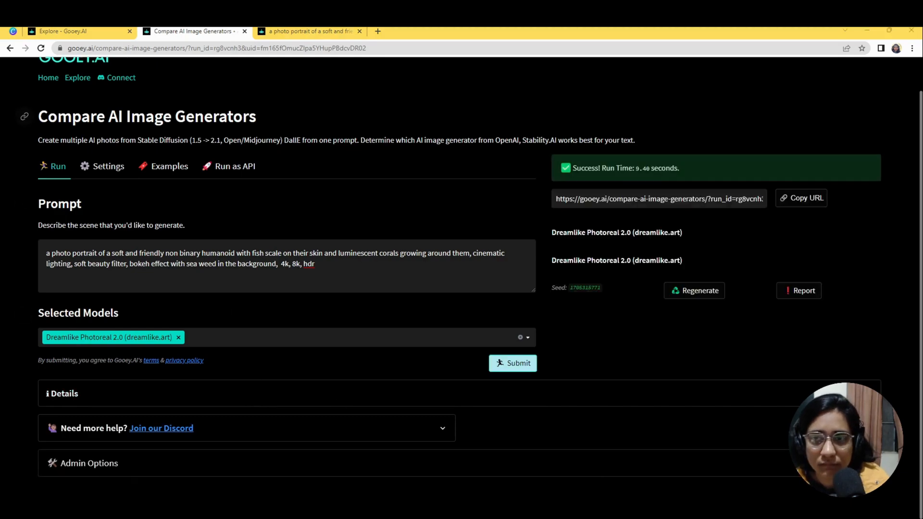
scroll(down, 3)
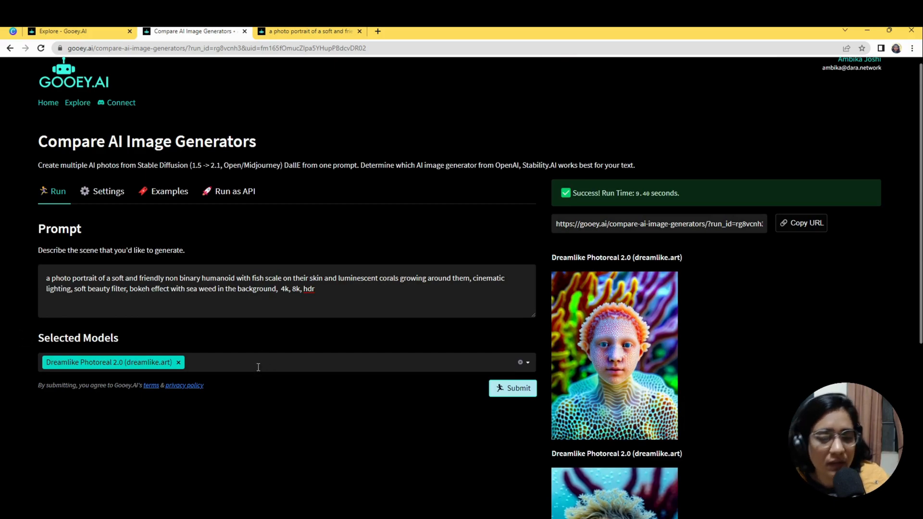
mouse_move(589, 337)
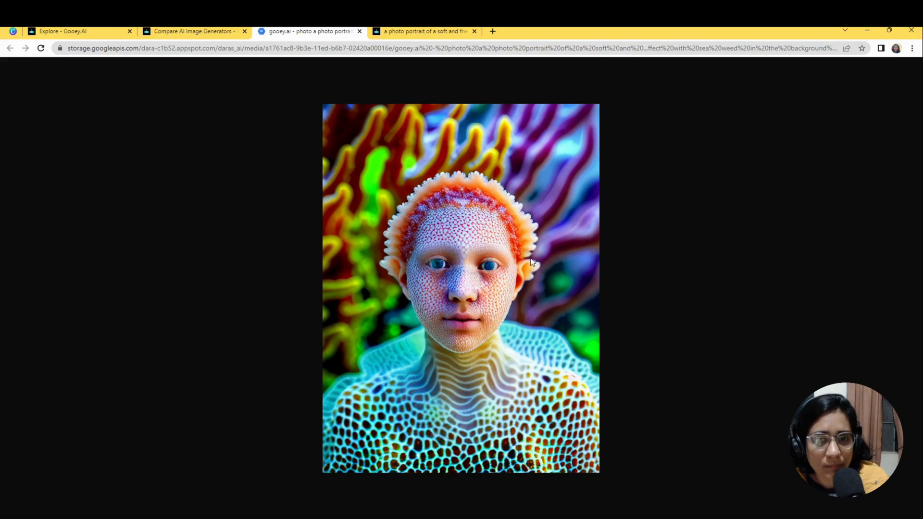
mouse_move(449, 175)
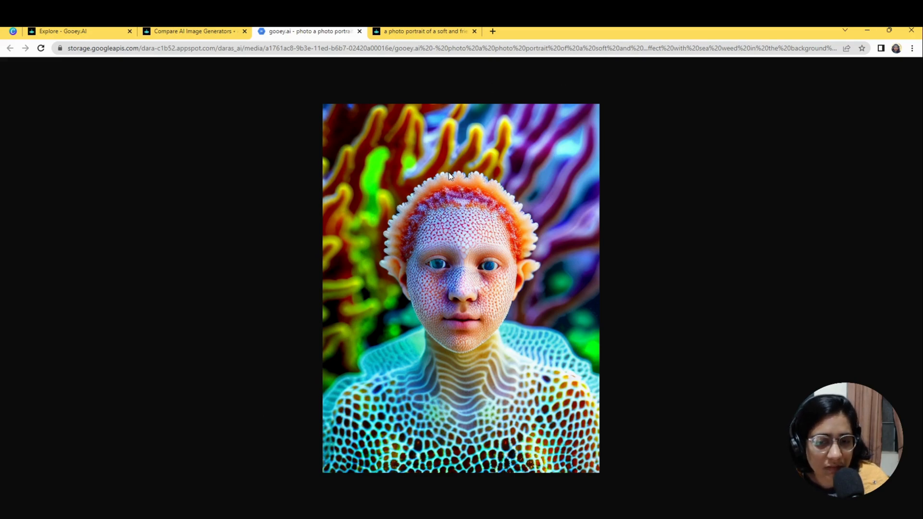
mouse_move(352, 228)
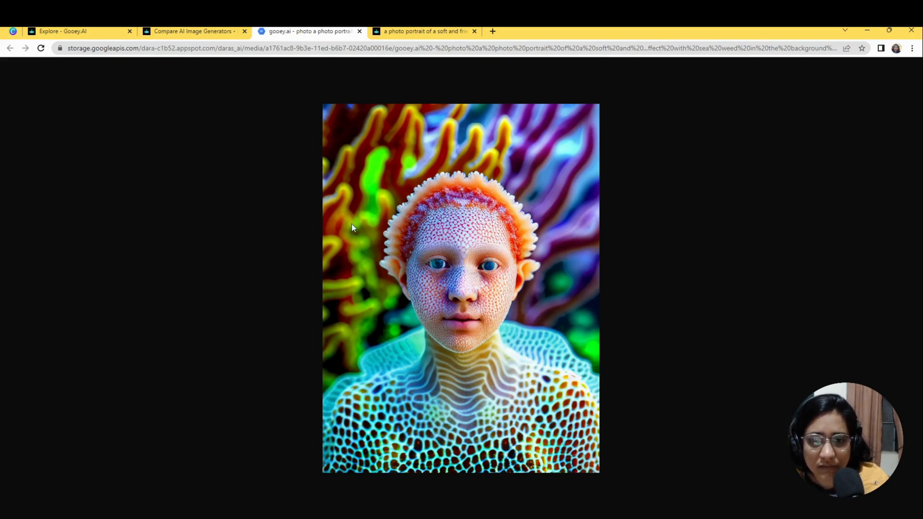
Step: Switch back to the generator tab and view both new coral portraits
click(191, 30)
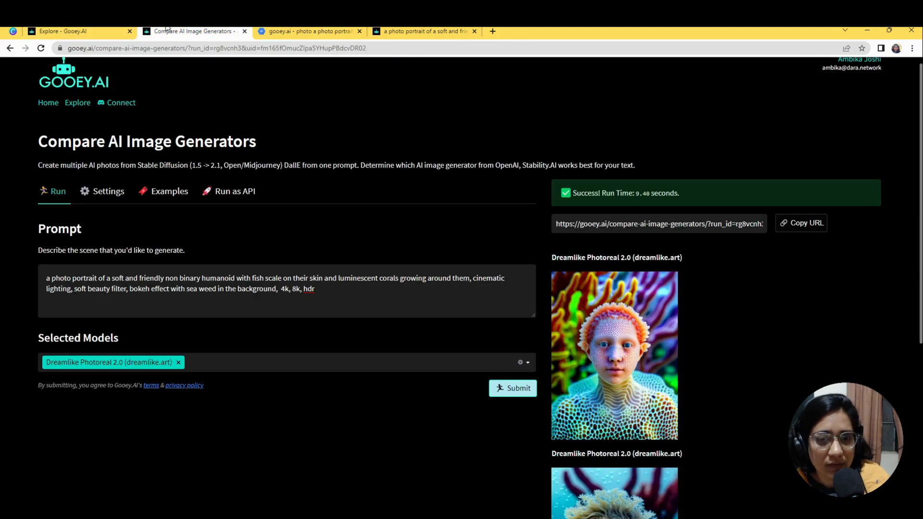
mouse_move(267, 439)
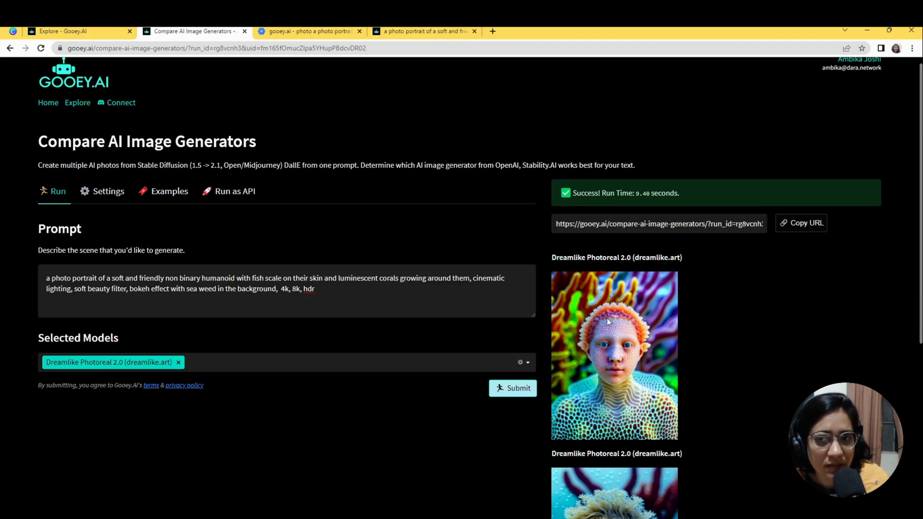
mouse_move(400, 210)
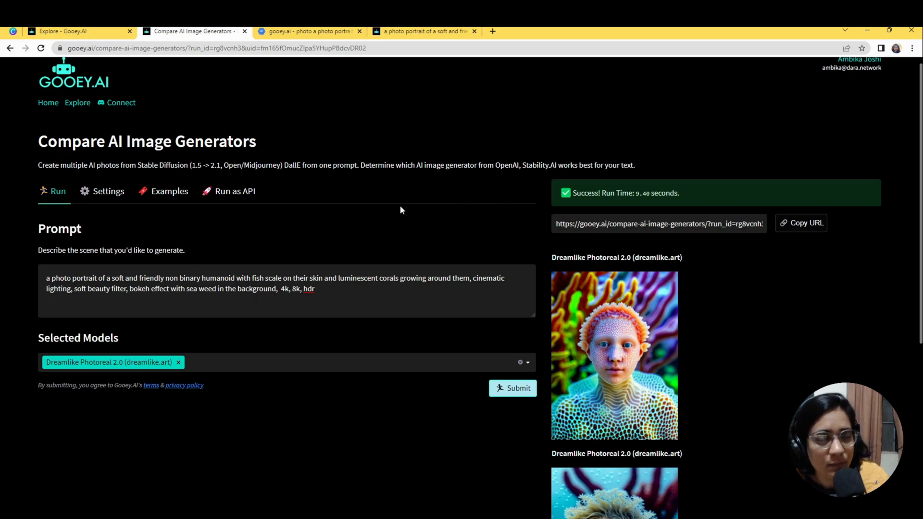
mouse_move(219, 210)
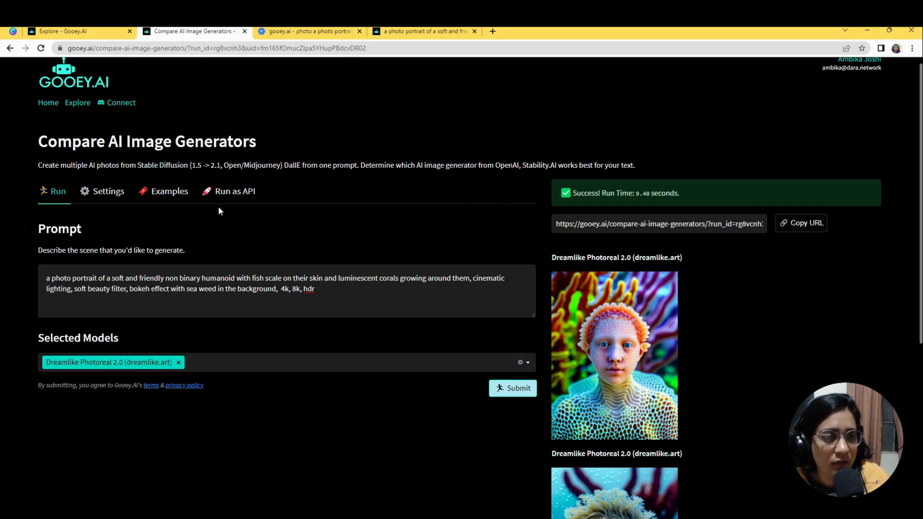
scroll(down, 3)
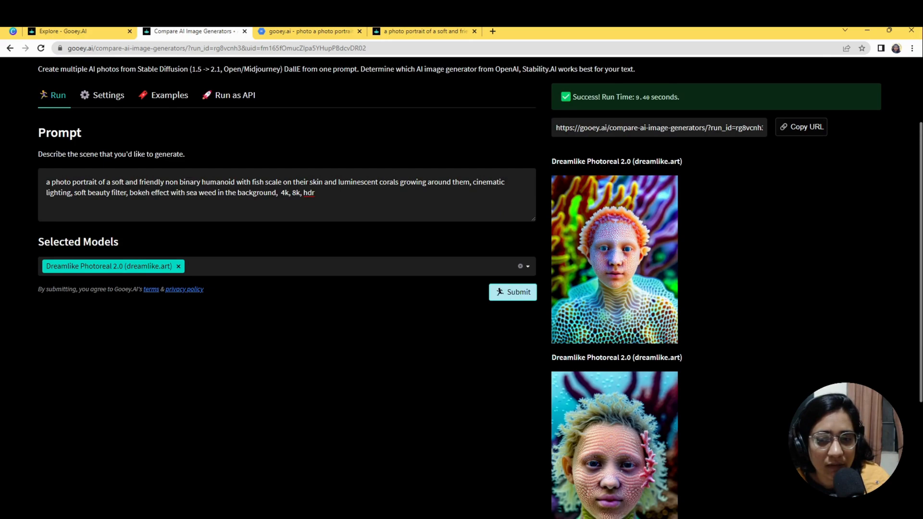